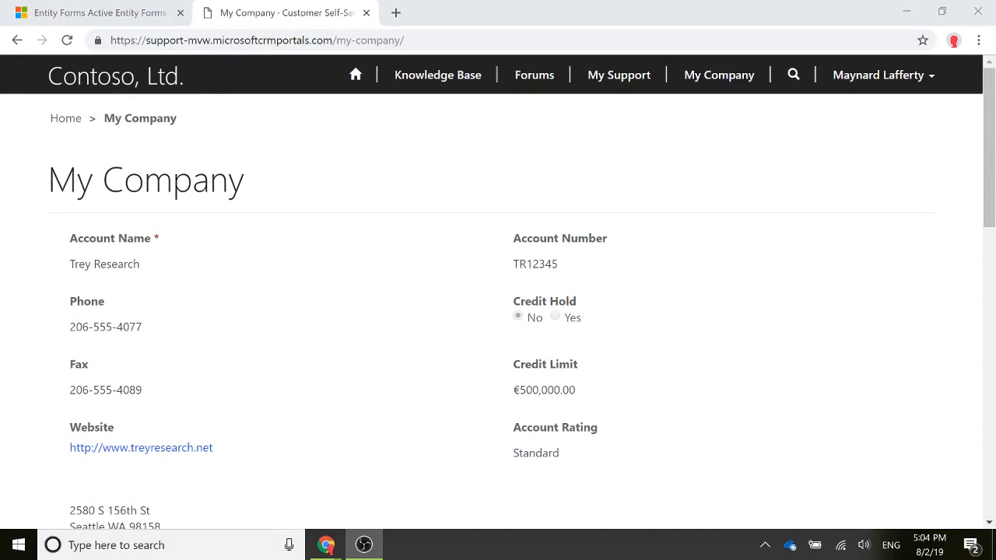
mouse_move(675, 319)
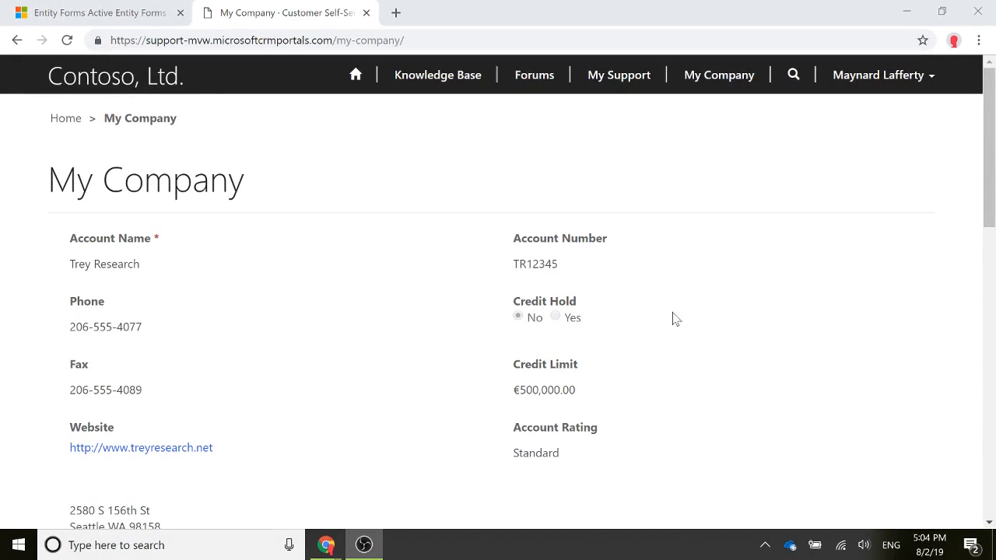
mouse_move(722, 299)
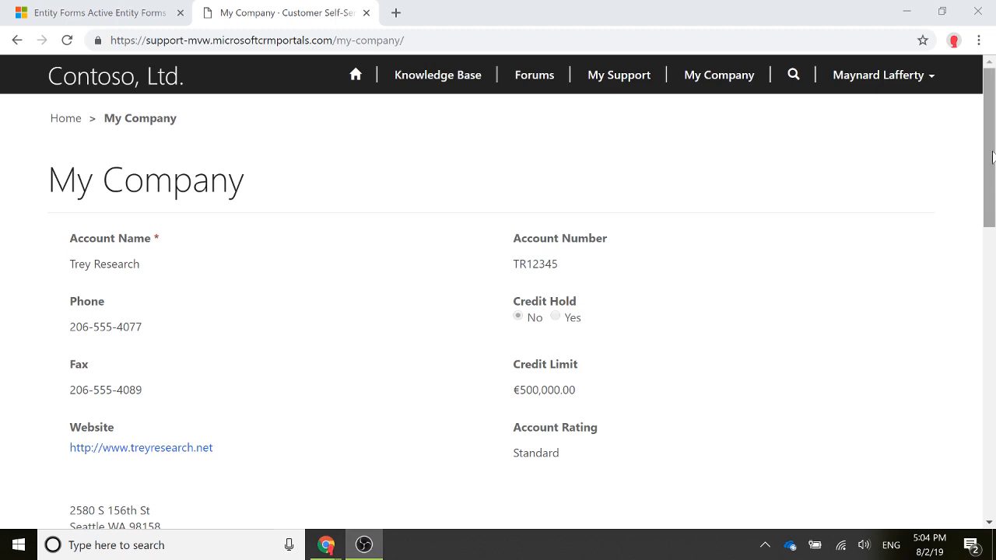
Review the My Company contacts grid headers (Full Name, Email, Business Phone, Job Title, Login Enabled), then bring up PowerApps
scroll(down, 3)
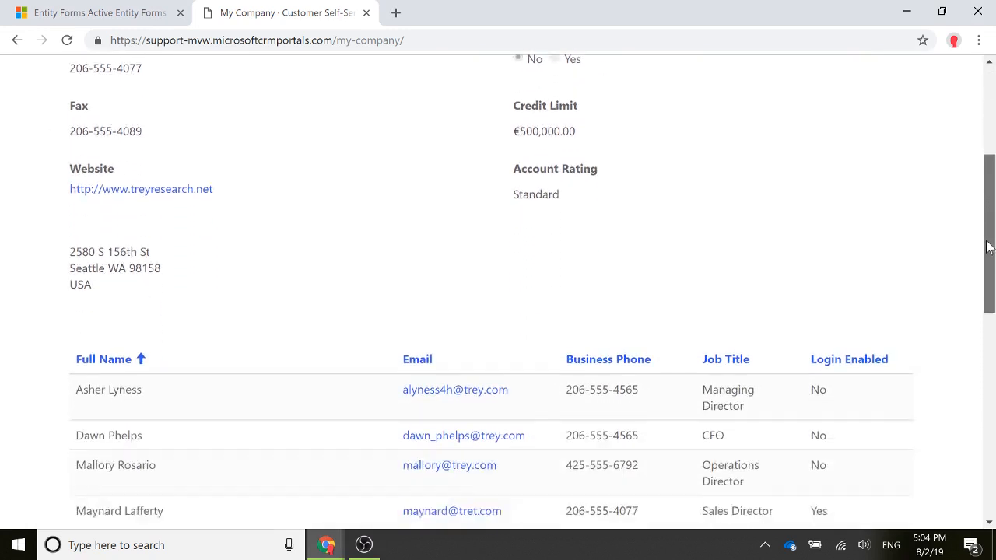
scroll(down, 3)
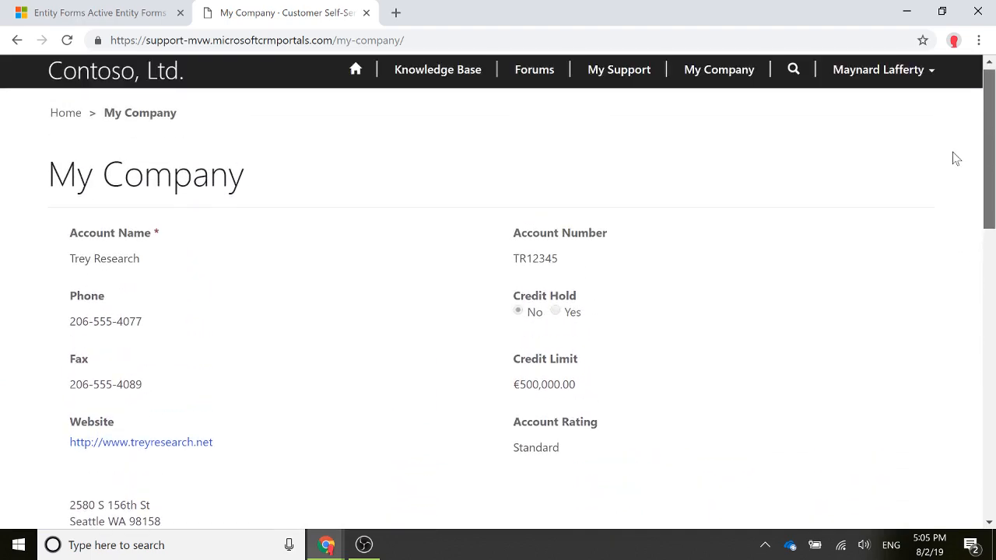
scroll(down, 3)
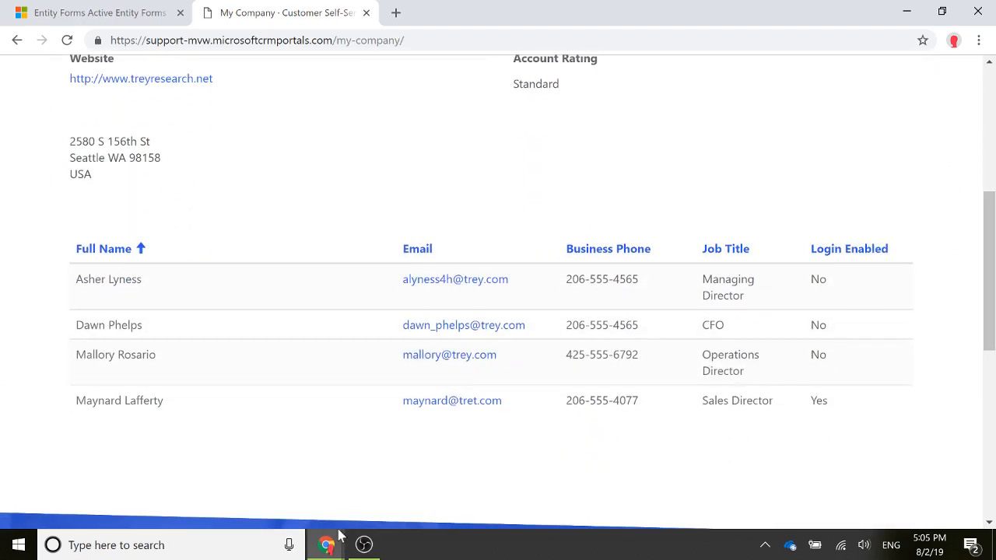
click(327, 545)
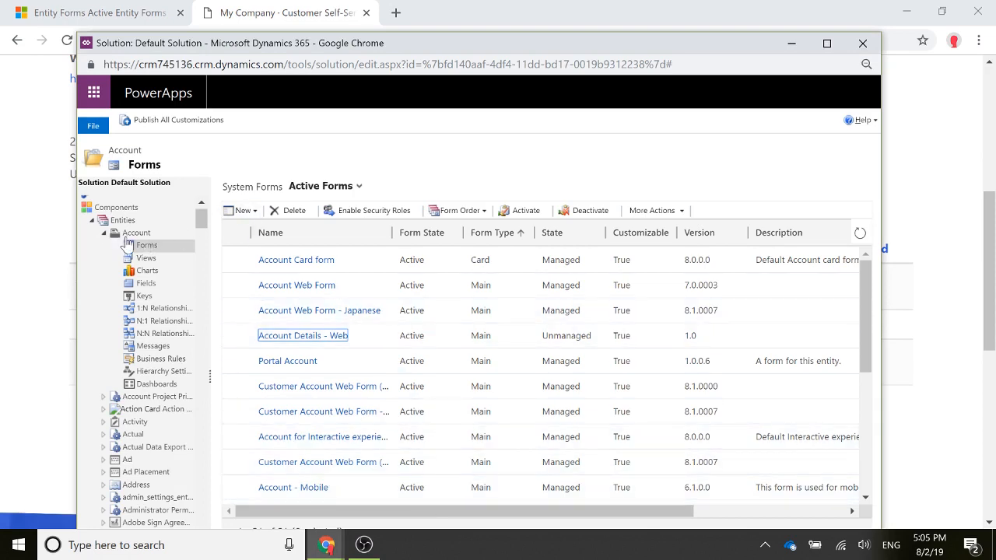
Open the Account Details - Web form and its contacts subgrid's My Account - Contact List view
double_click(302, 336)
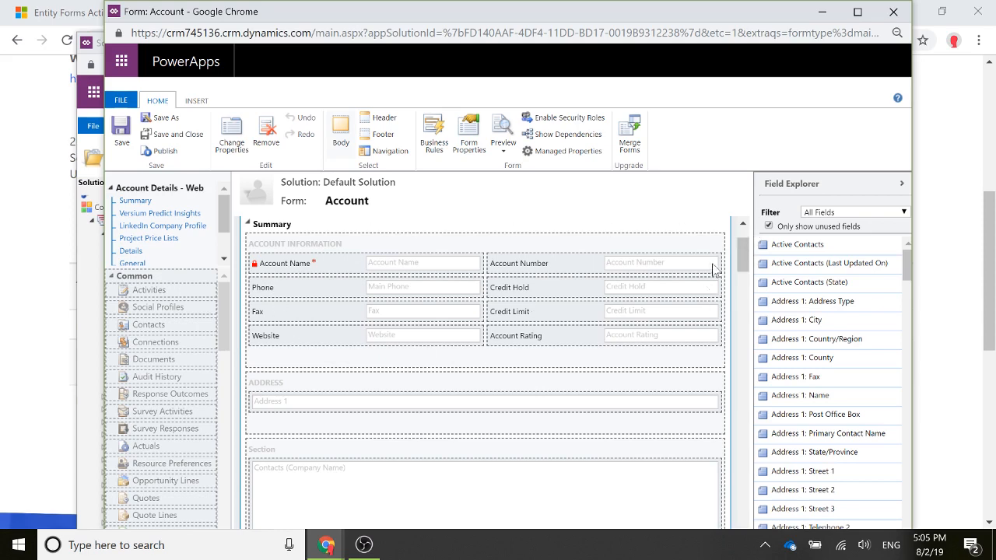
scroll(down, 3)
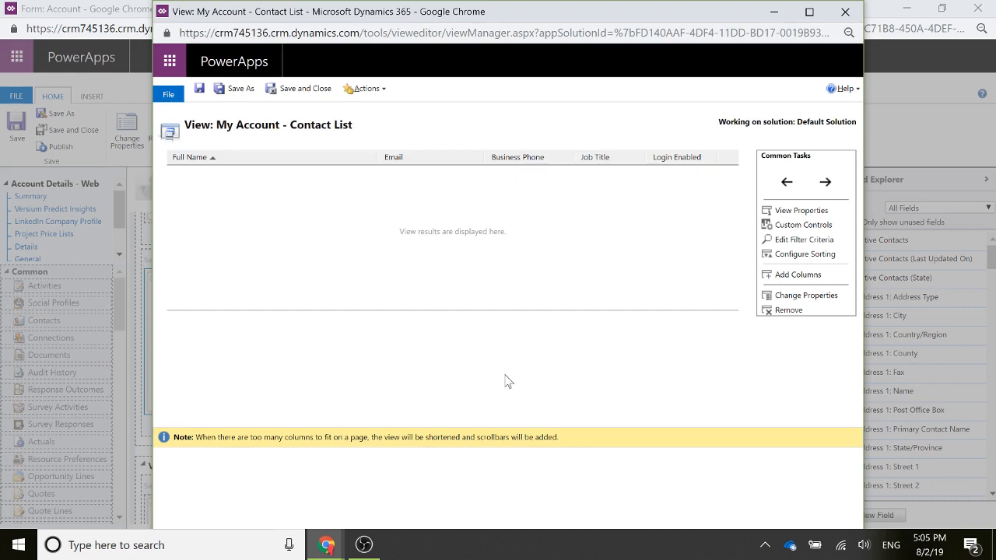
Inspect the Full Name, Business Phone and other columns of the contact list view
click(271, 155)
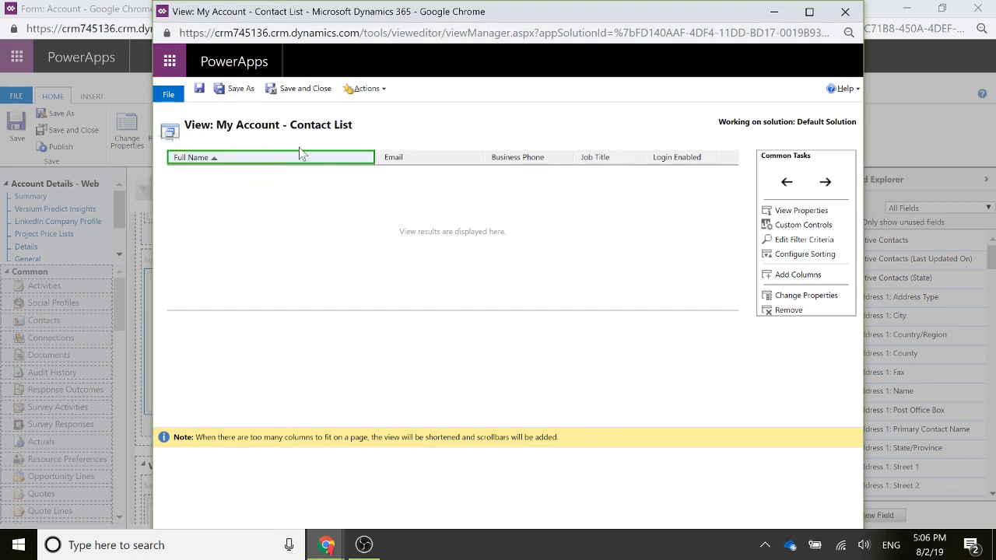
click(529, 156)
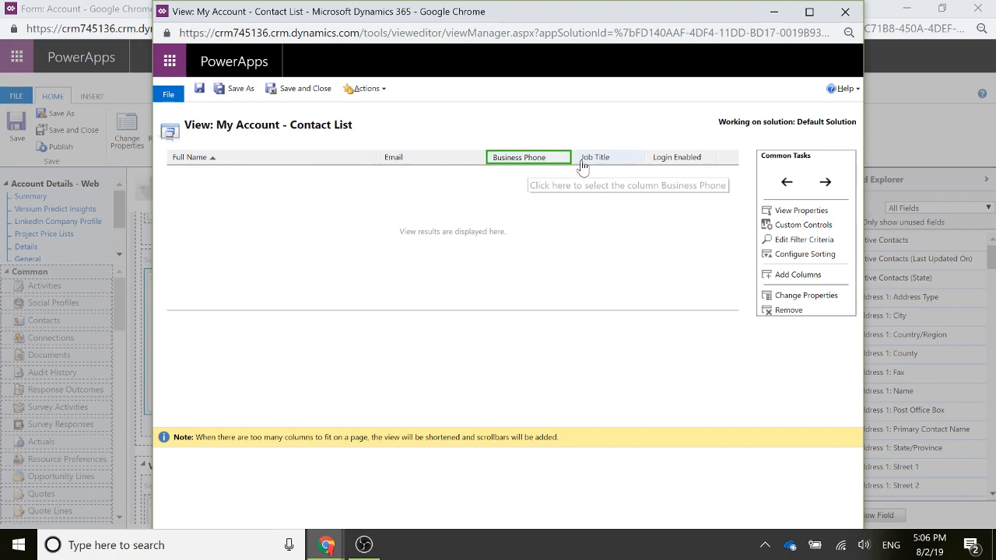
click(680, 156)
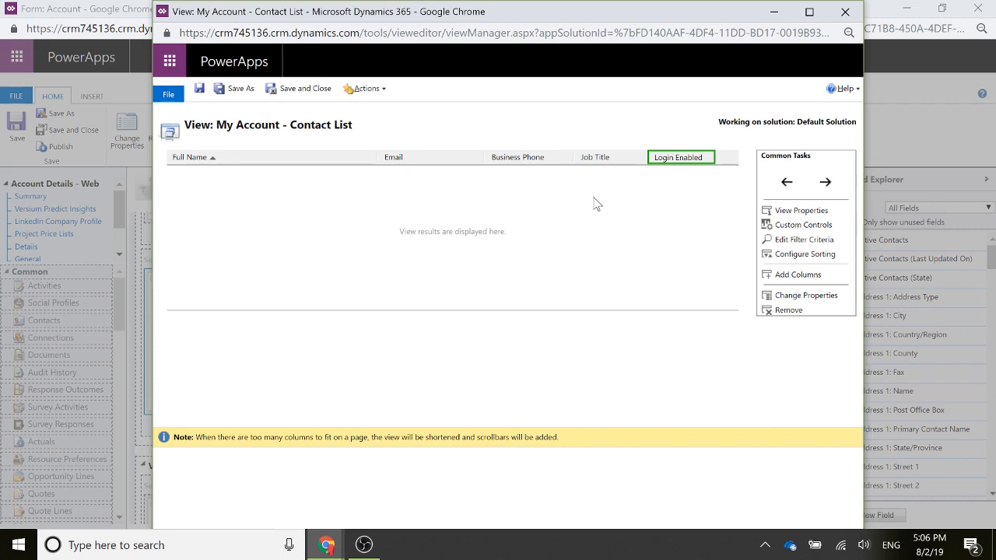
mouse_move(601, 249)
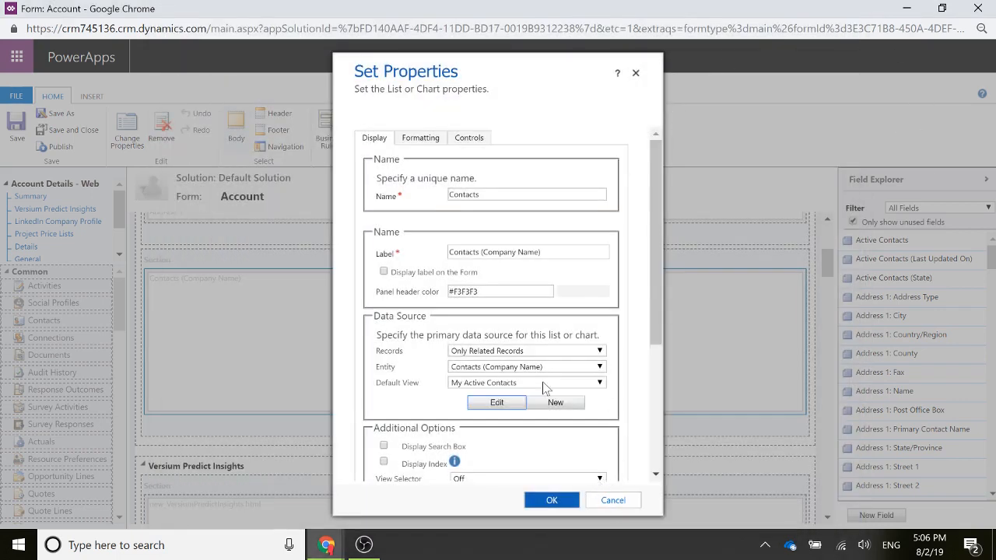
Set My Account - Contact List as the contacts subgrid's default view and confirm with OK
click(594, 383)
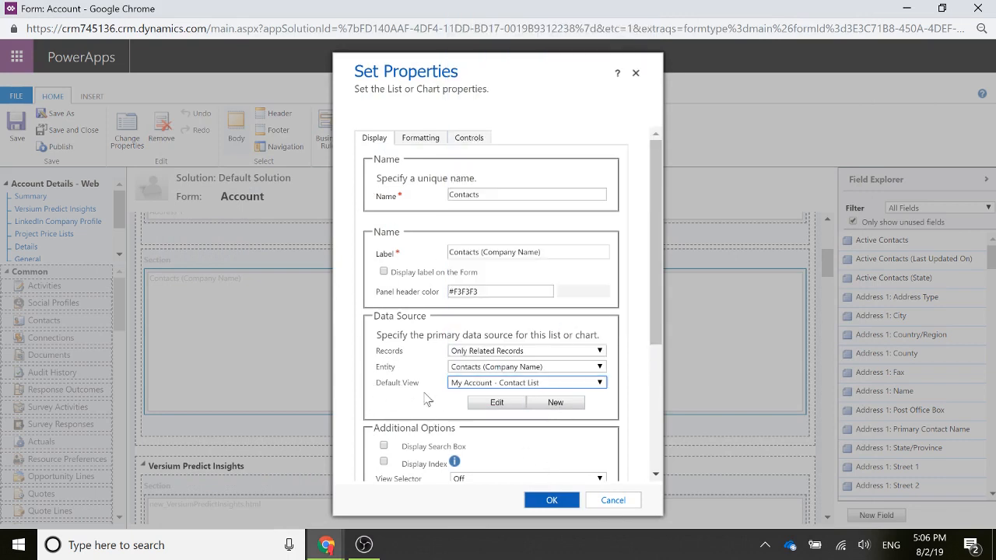
mouse_move(420, 389)
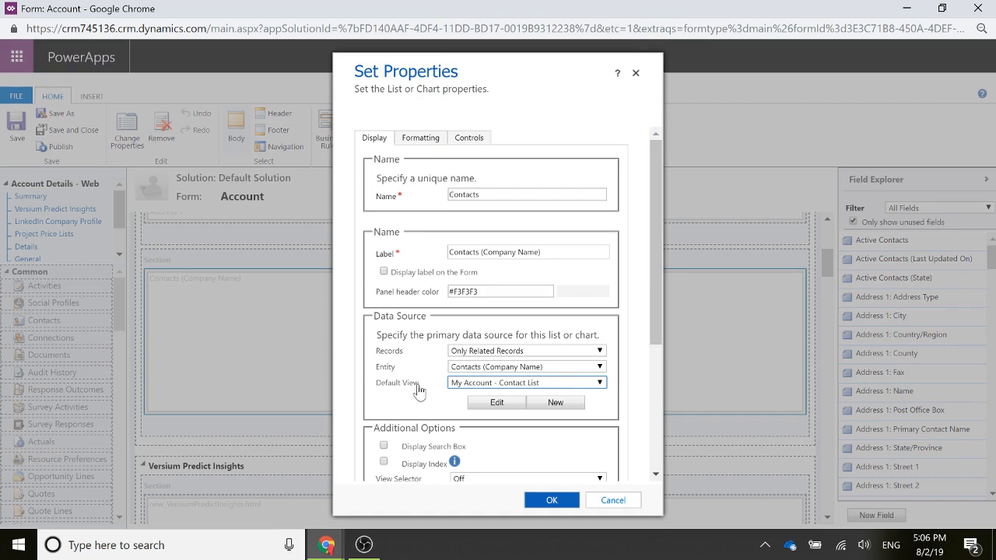
mouse_move(408, 387)
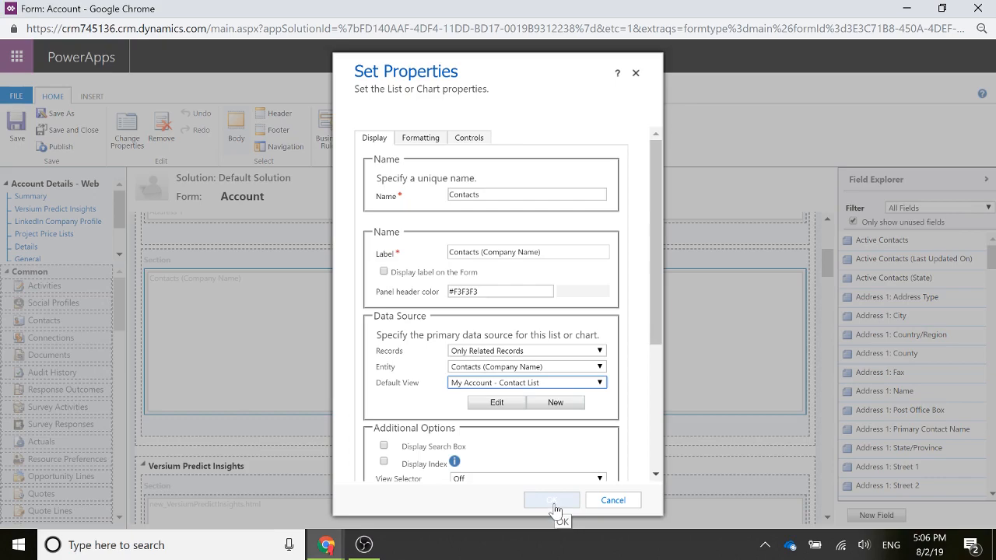
click(551, 499)
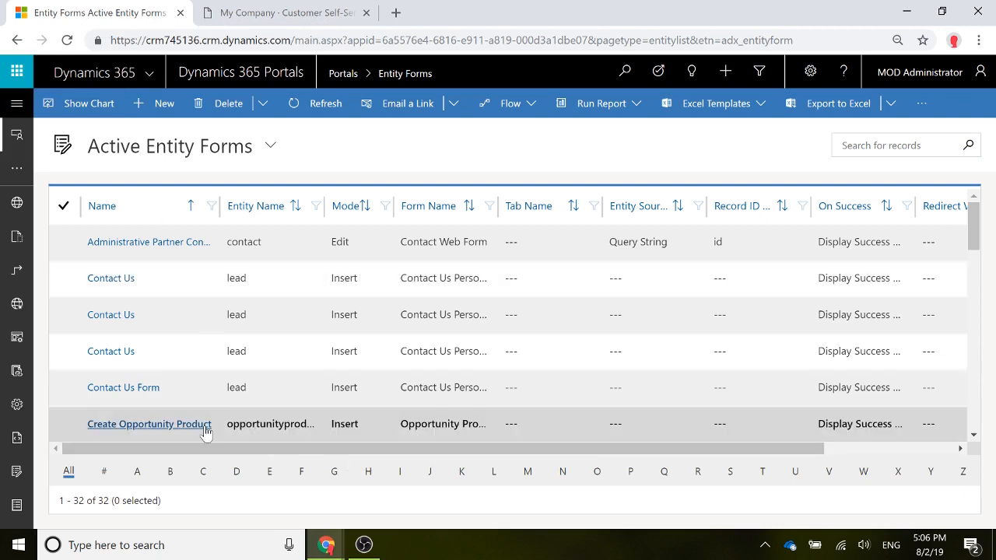
mouse_move(528, 472)
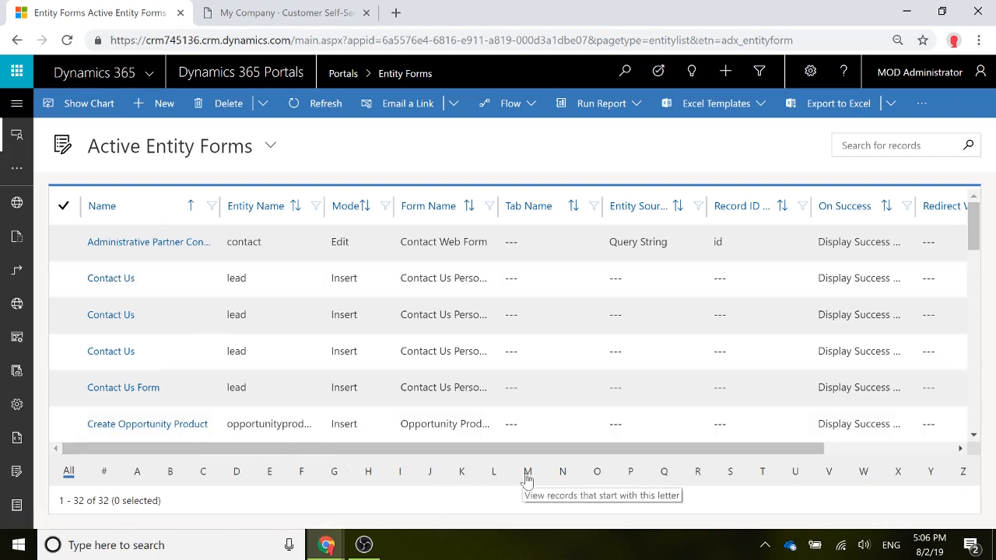
Filter entity forms by M, open My Company, and compare it with the portal's My Company page
click(528, 471)
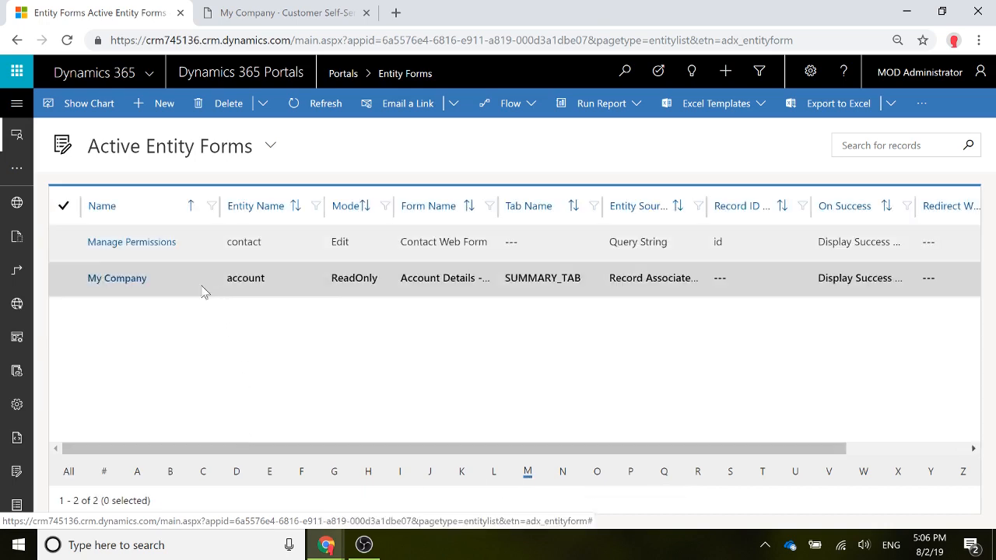
click(117, 277)
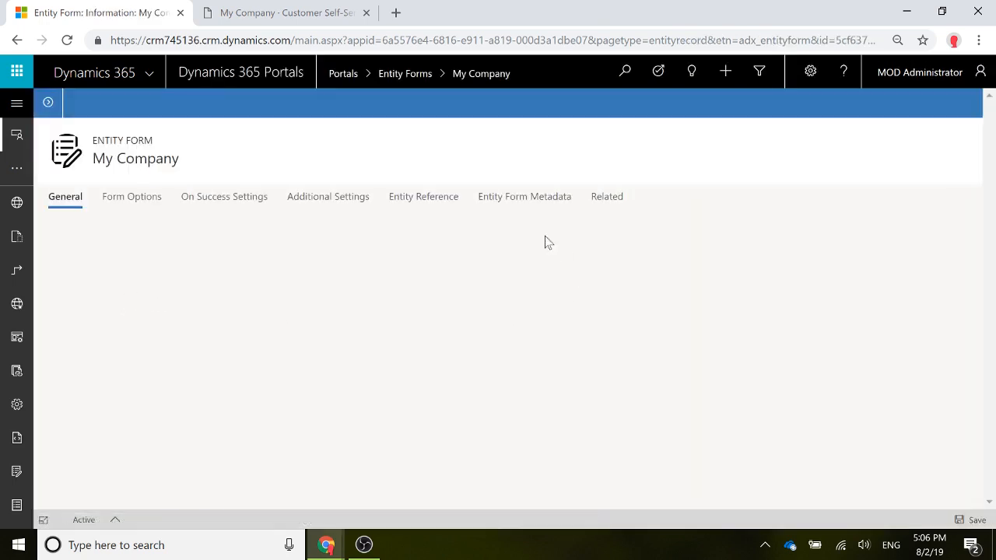
click(288, 13)
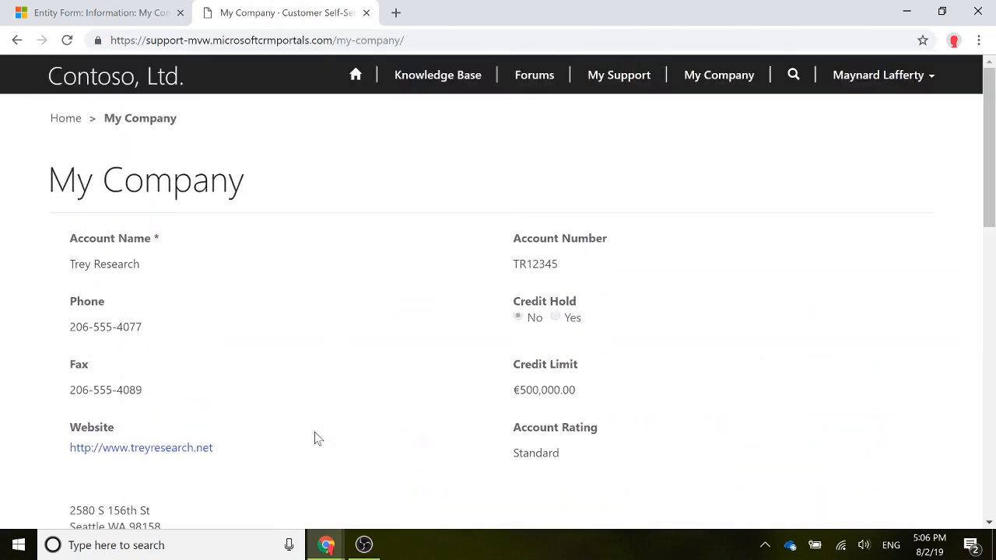
scroll(down, 3)
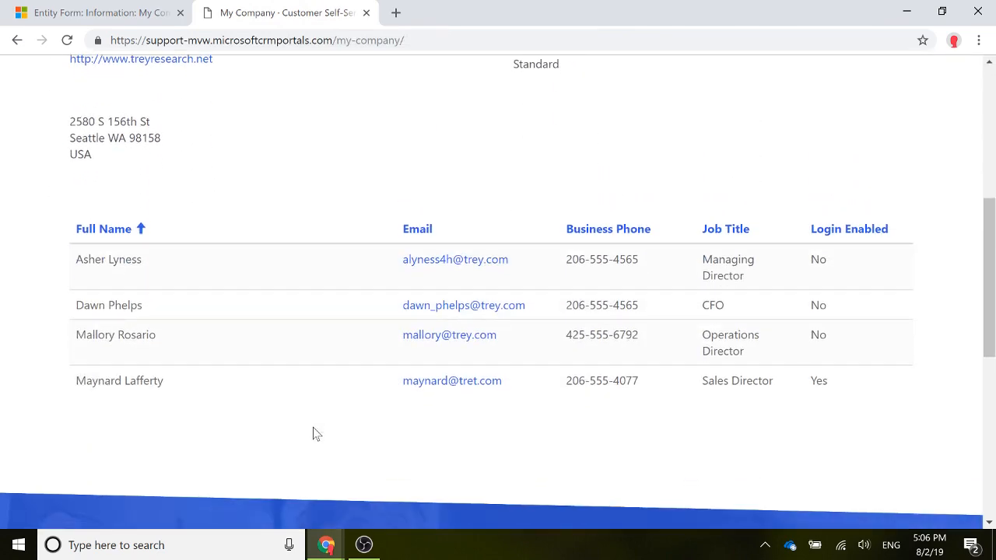
click(93, 12)
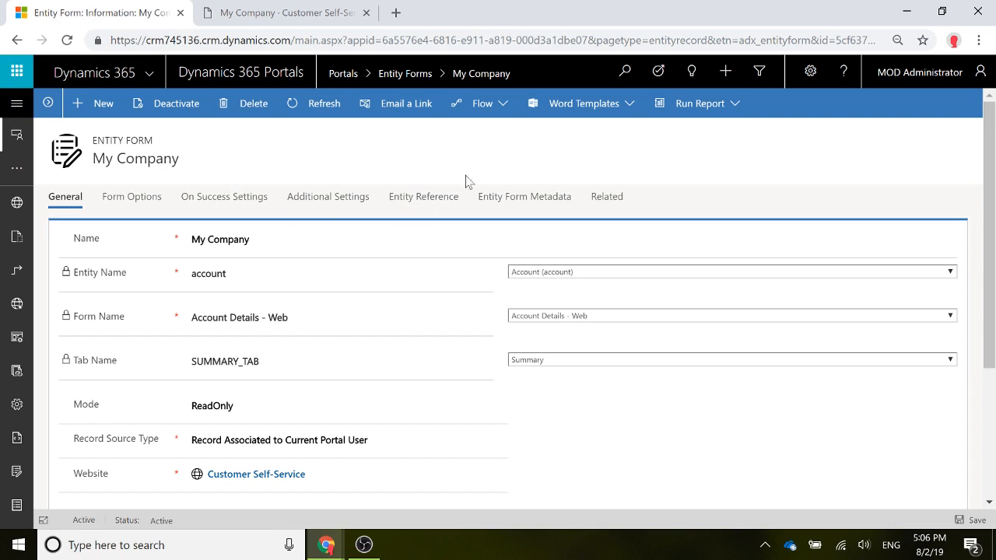
mouse_move(591, 185)
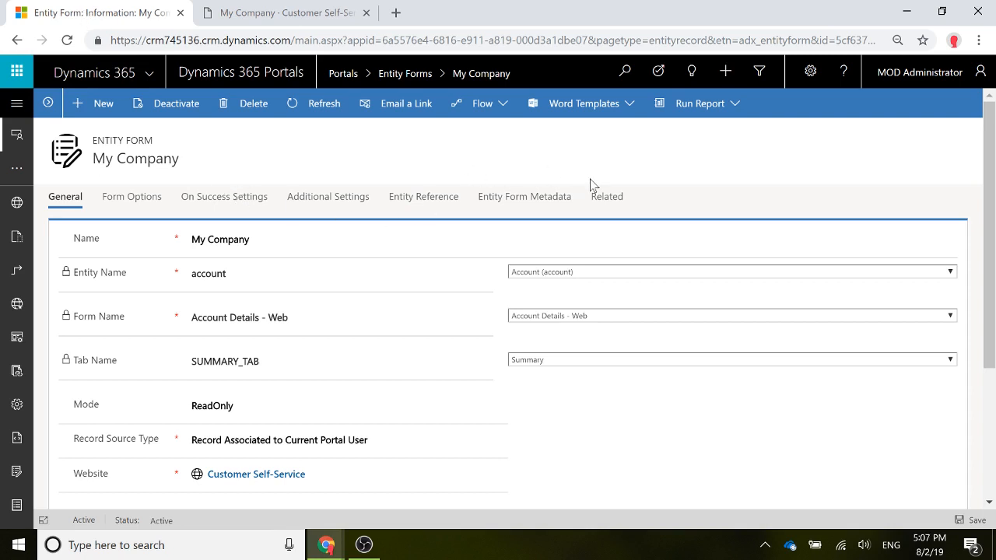
mouse_move(610, 439)
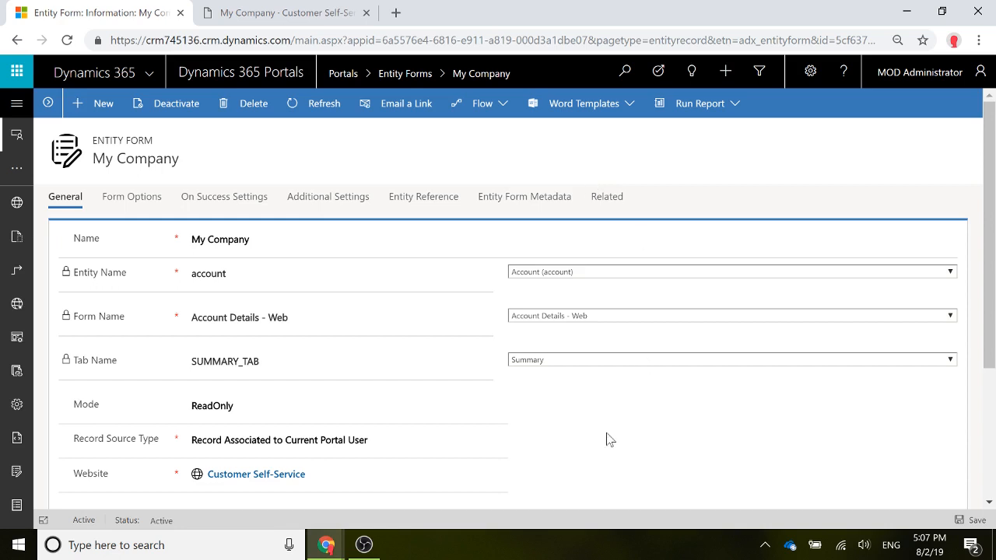
mouse_move(622, 433)
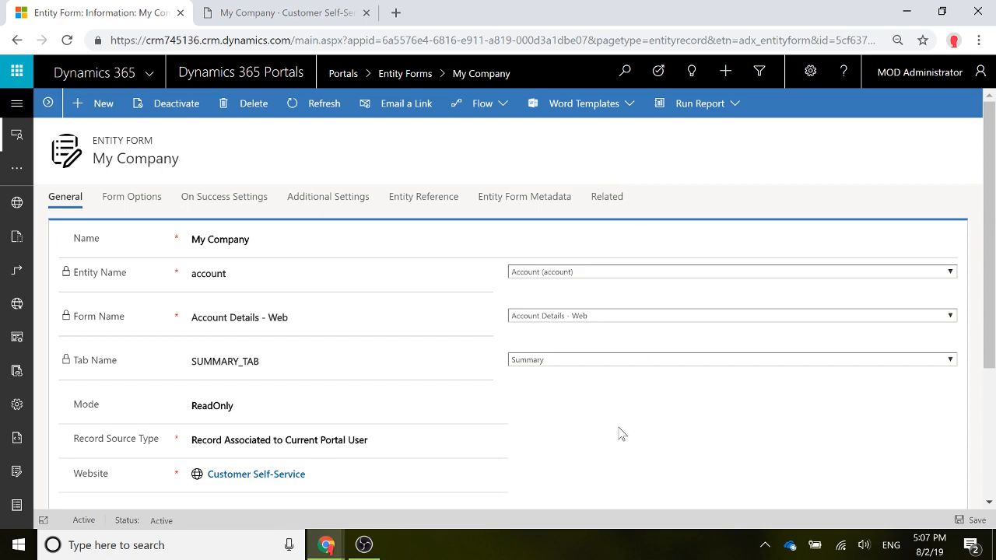
mouse_move(53, 302)
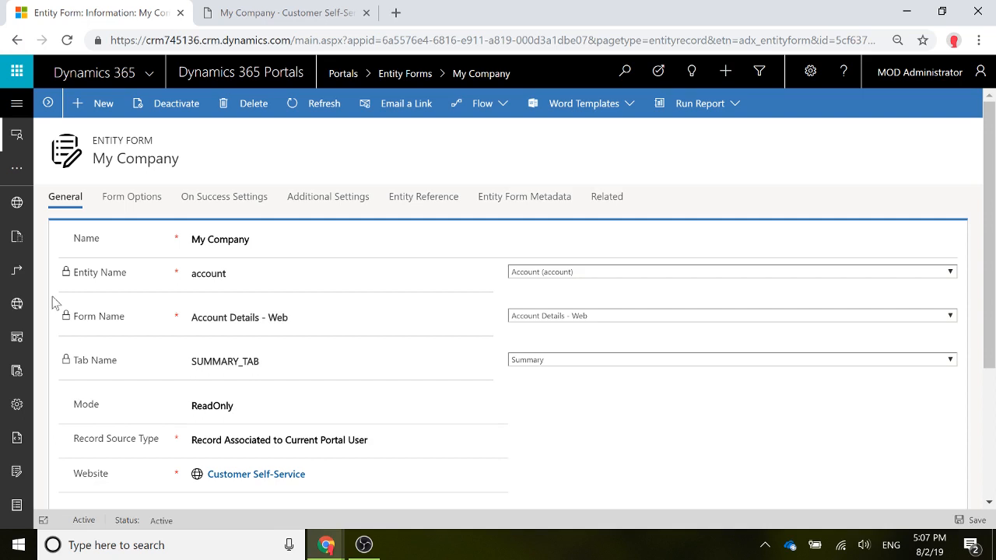
mouse_move(137, 278)
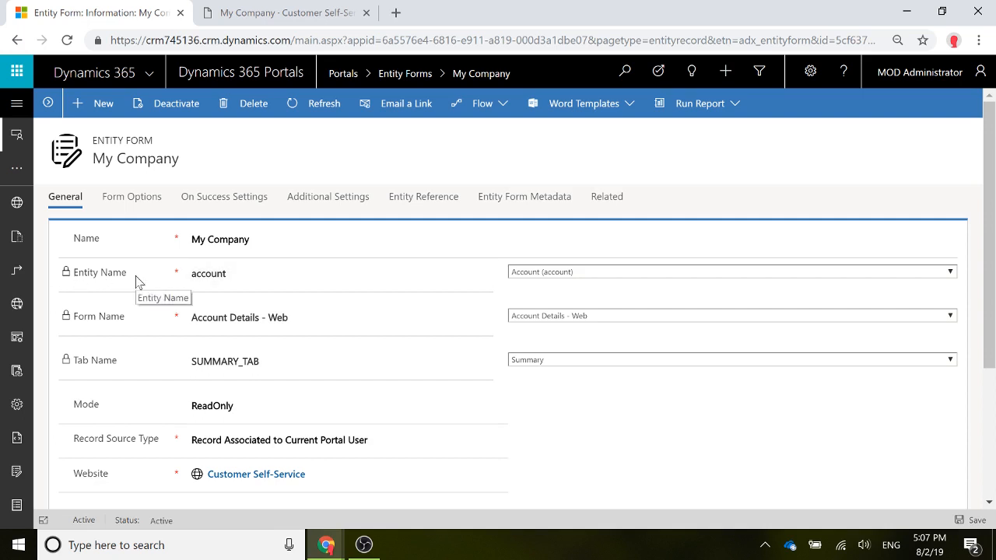
mouse_move(179, 283)
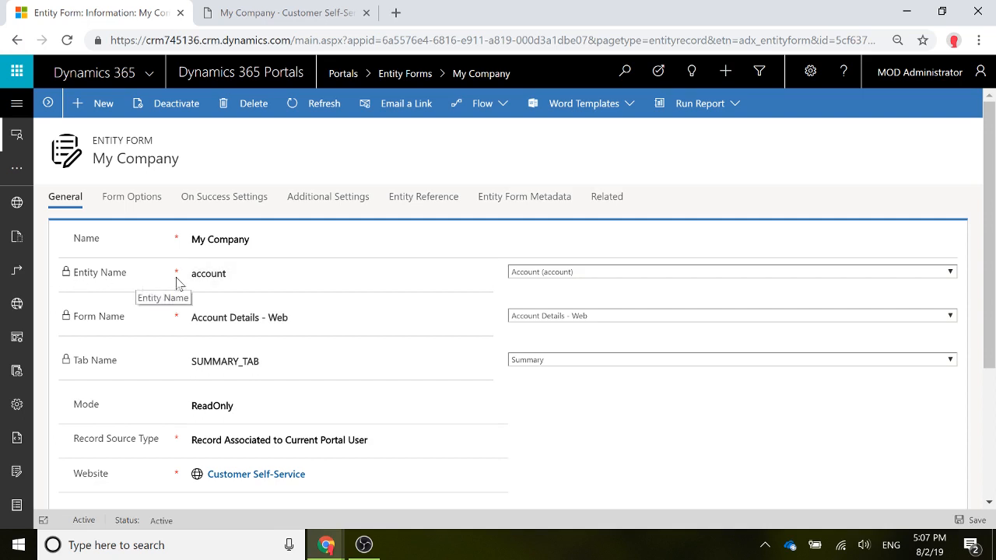
mouse_move(231, 341)
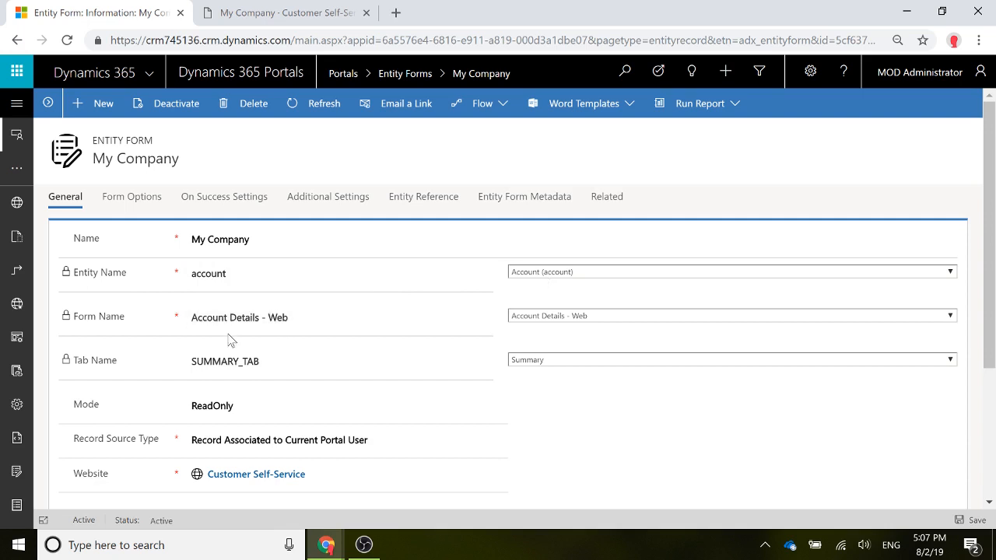
mouse_move(563, 322)
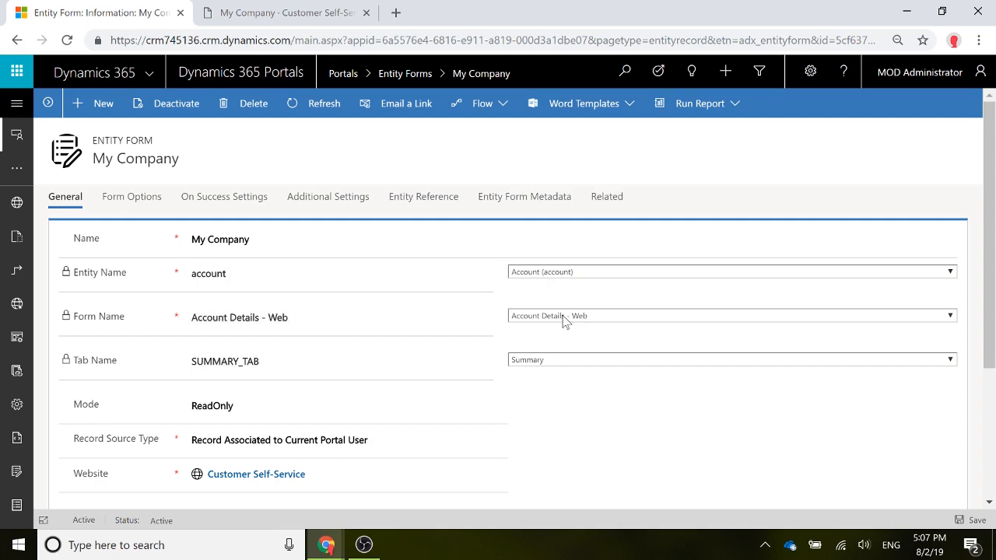
mouse_move(156, 370)
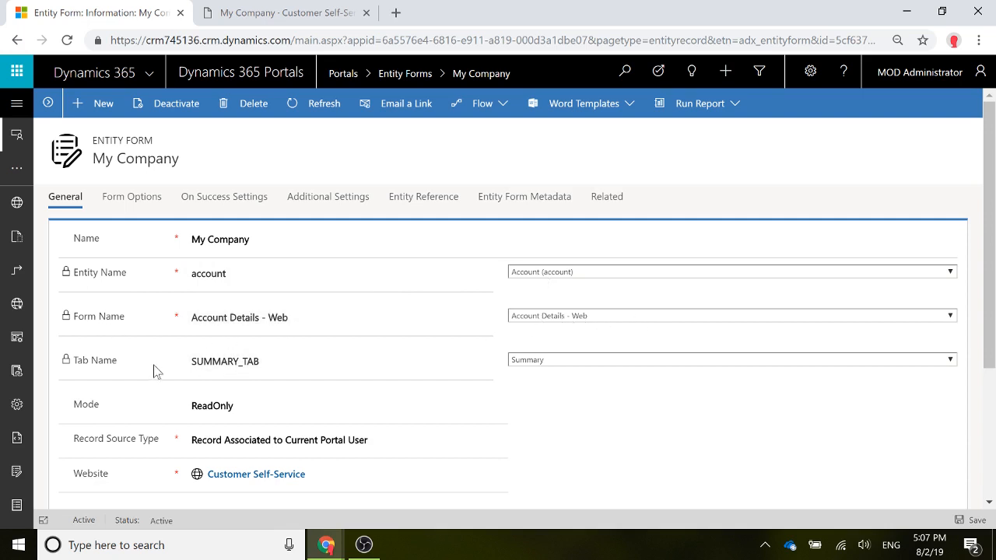
mouse_move(673, 411)
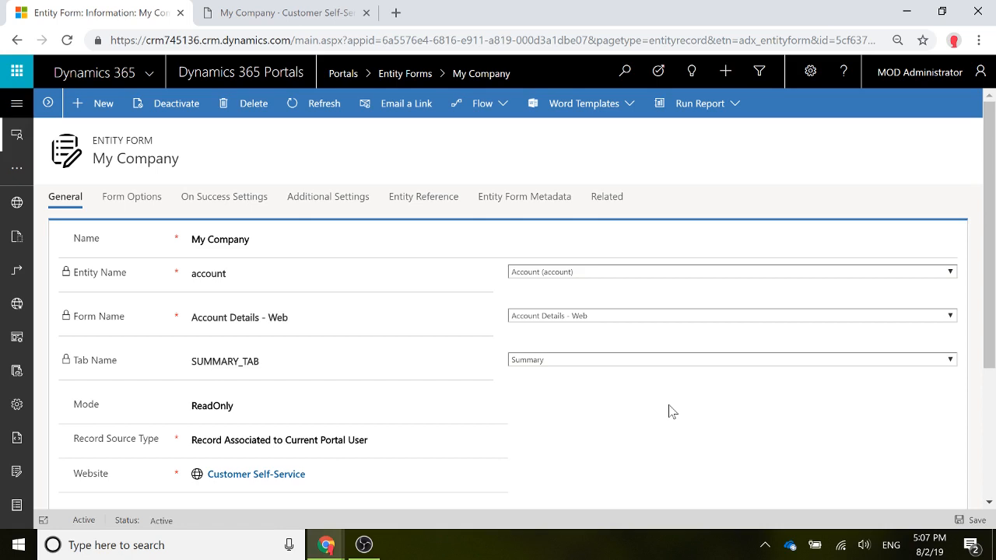
scroll(down, 3)
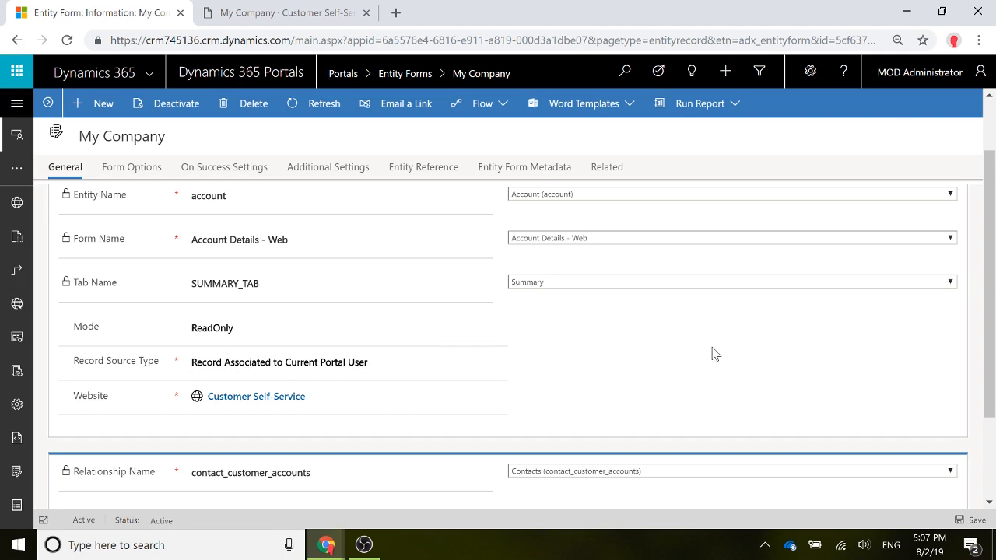
scroll(down, 3)
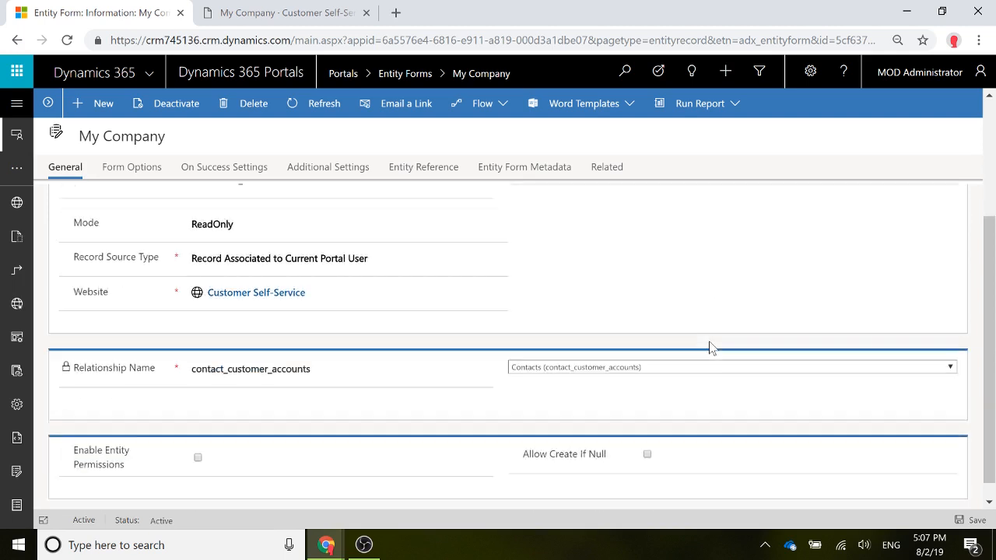
scroll(down, 3)
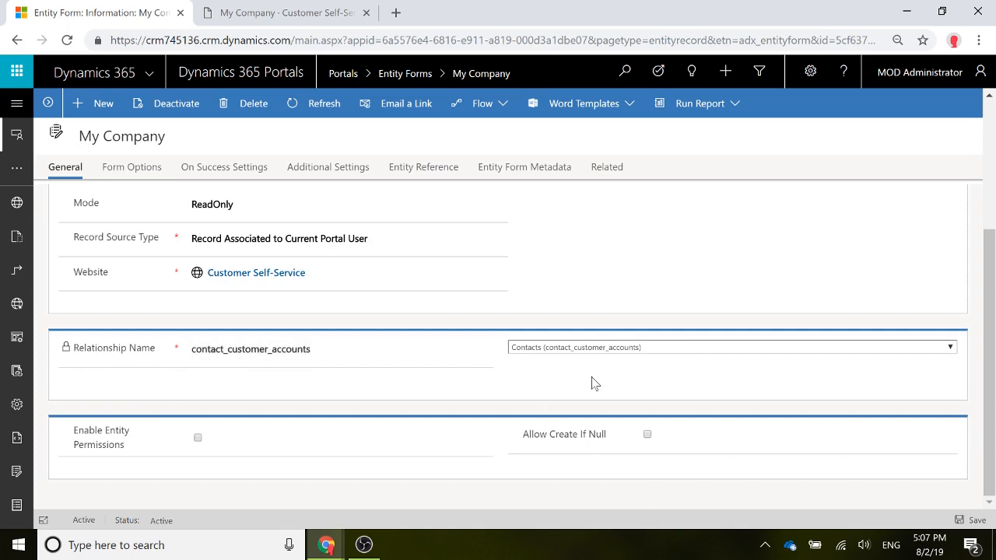
mouse_move(554, 364)
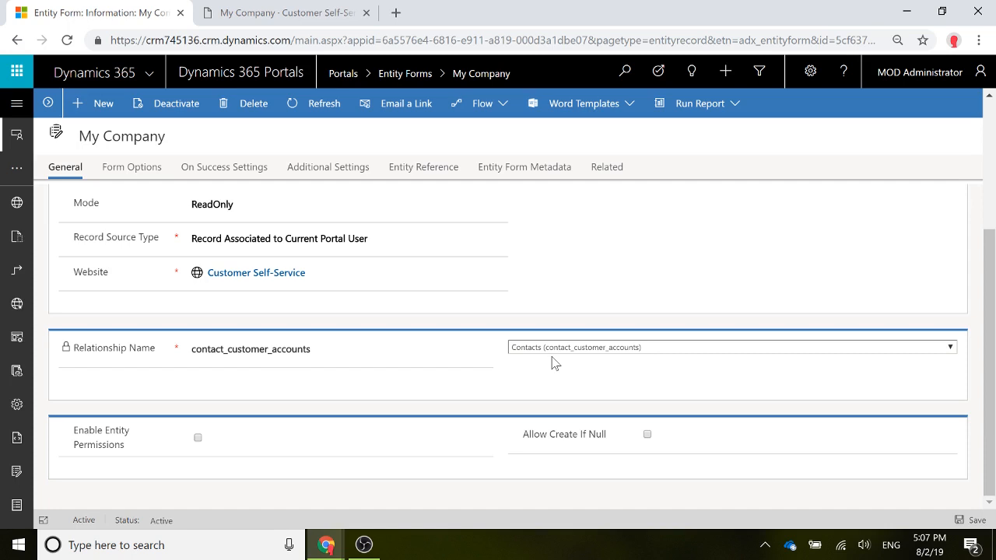
mouse_move(551, 360)
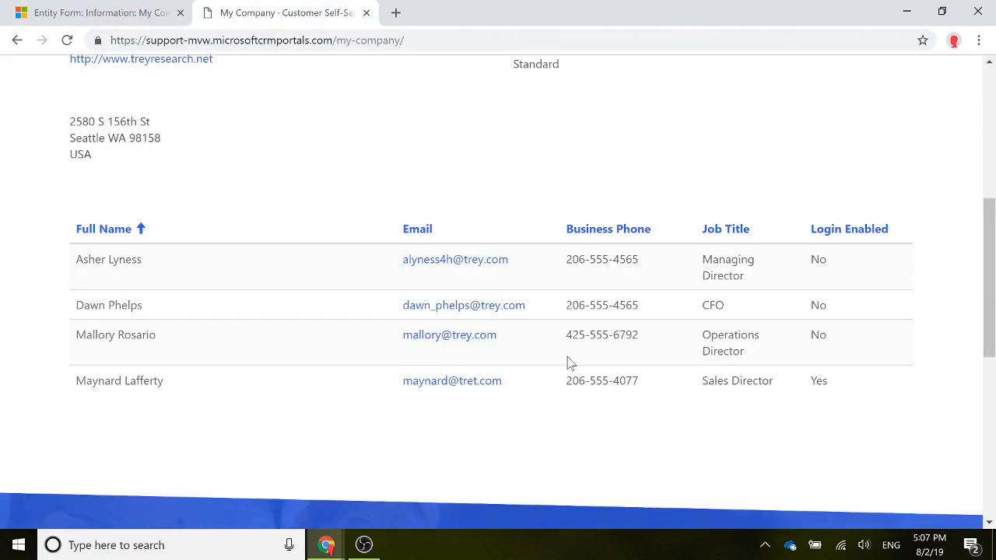
mouse_move(498, 436)
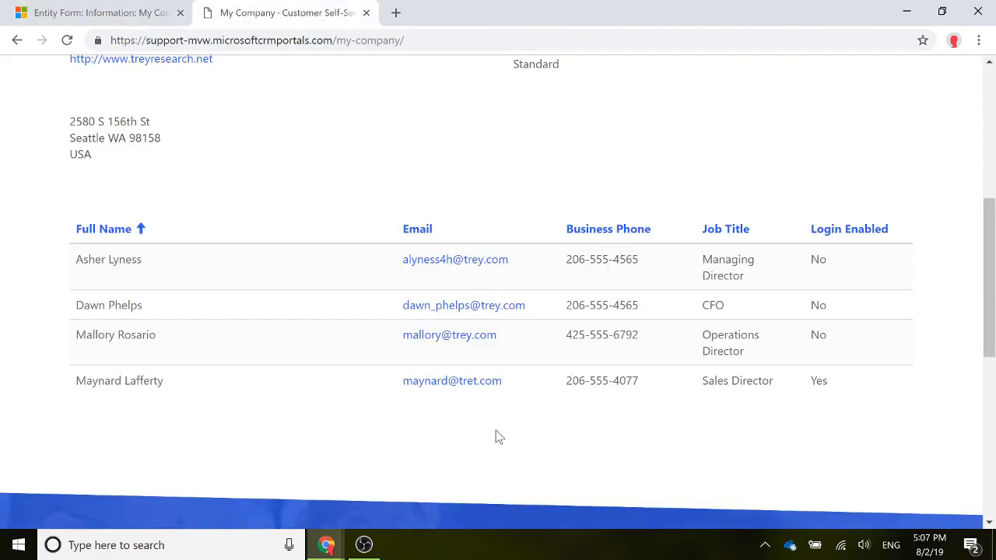
scroll(down, 3)
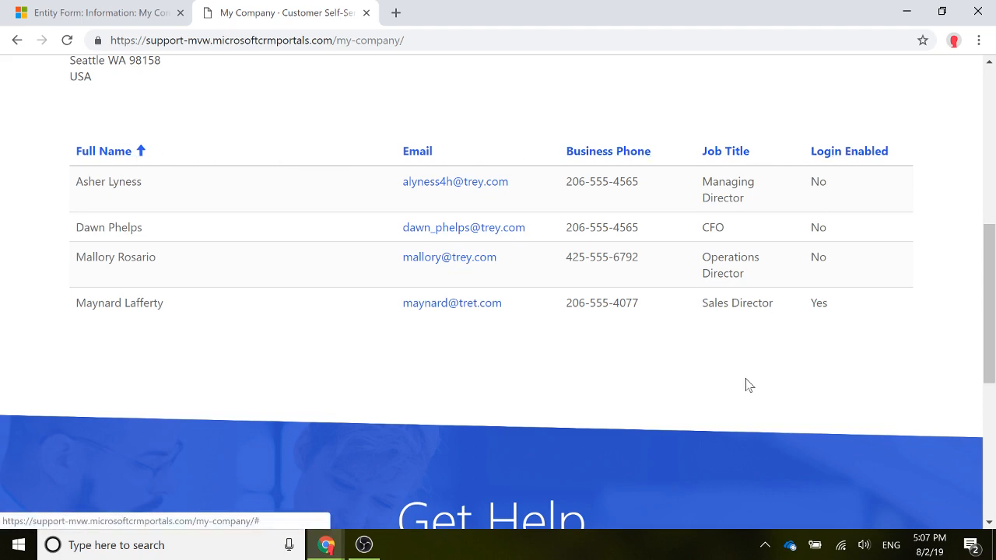
mouse_move(819, 424)
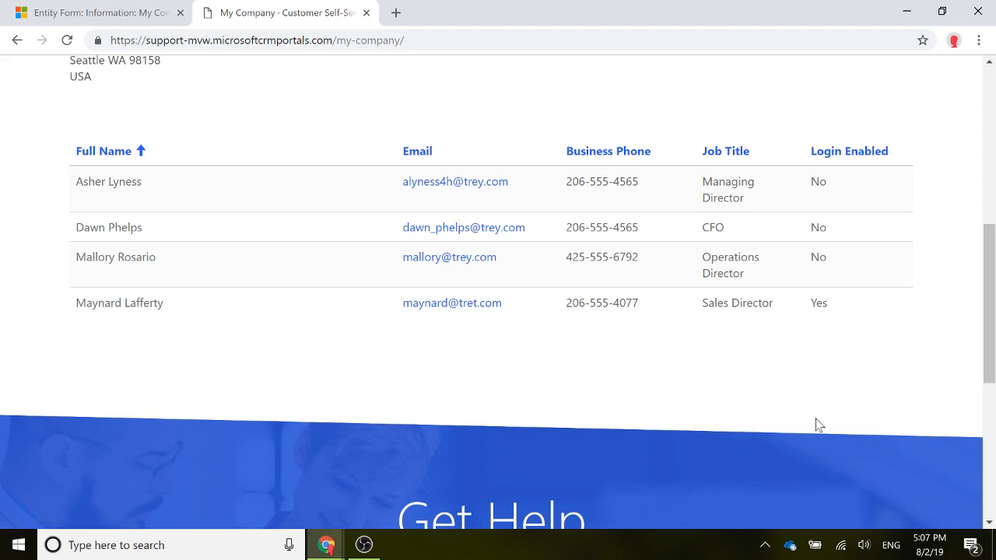
mouse_move(168, 83)
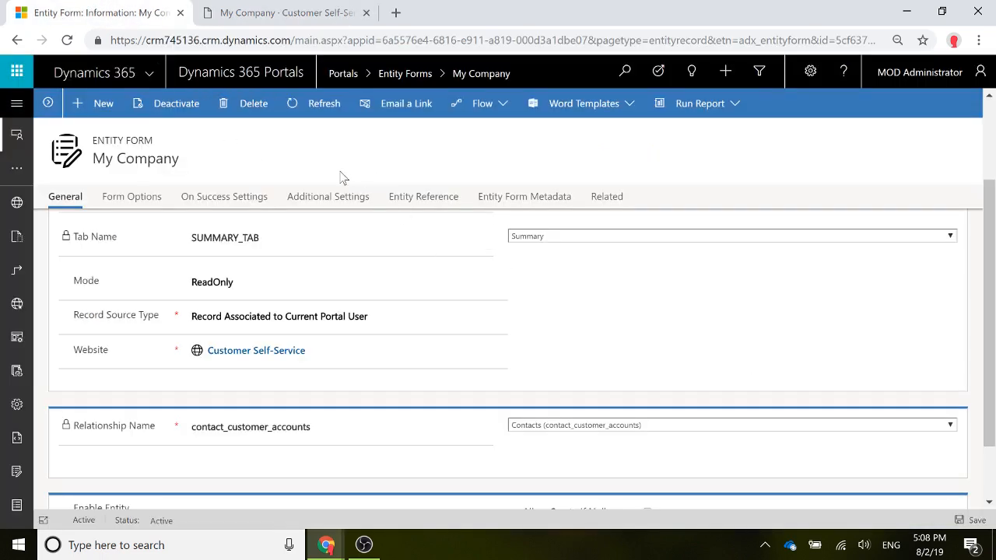
mouse_move(524, 196)
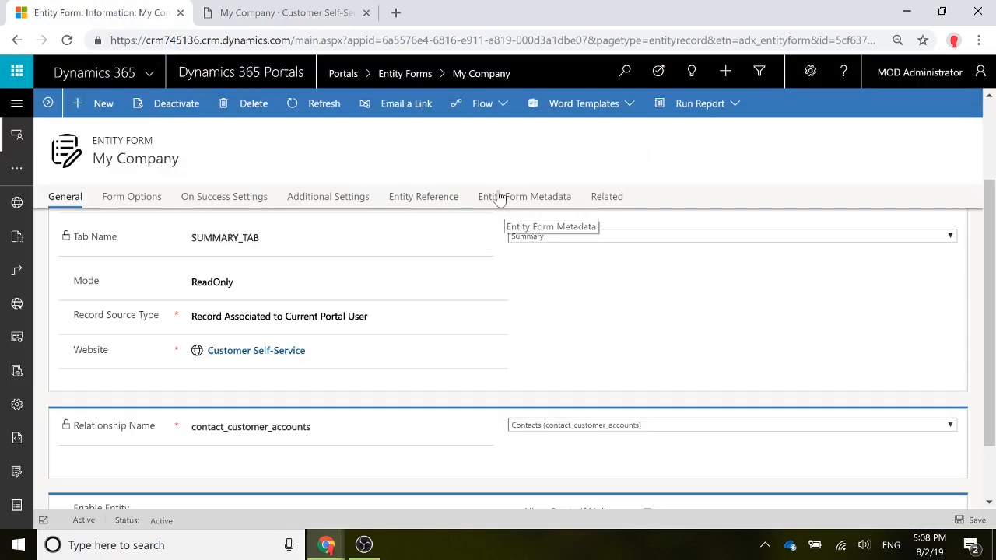
Add a new entity form metadata record from the My Company metadata list
click(526, 196)
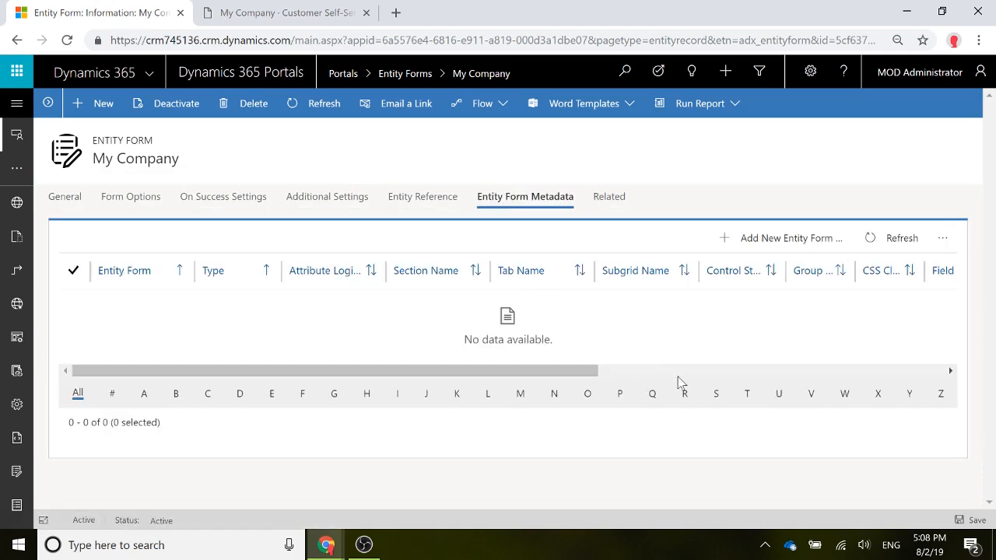
mouse_move(796, 261)
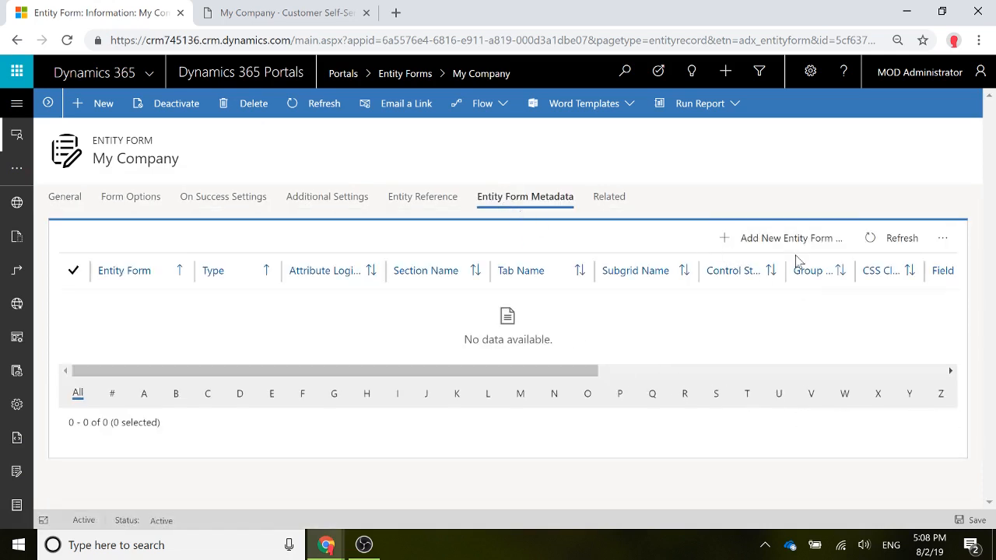
click(781, 237)
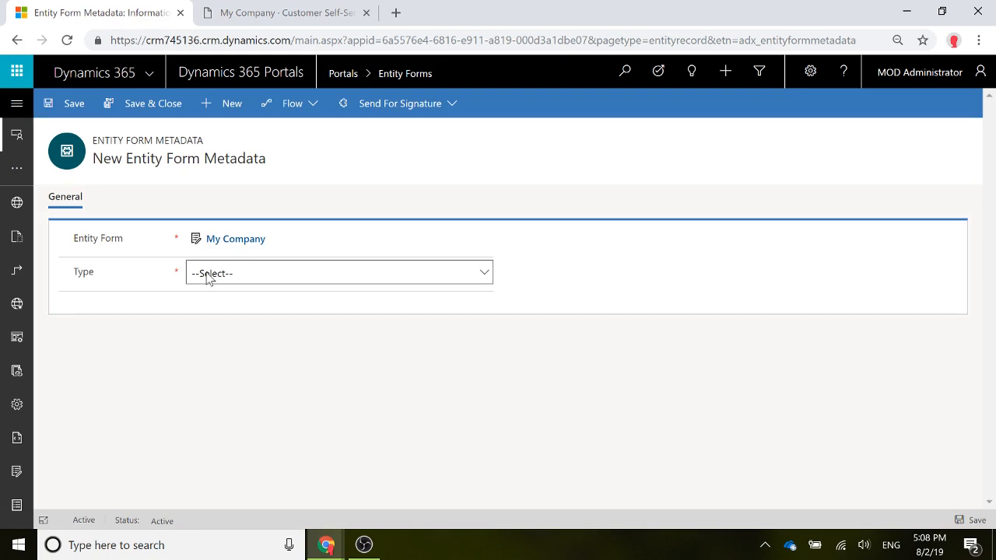
mouse_move(484, 274)
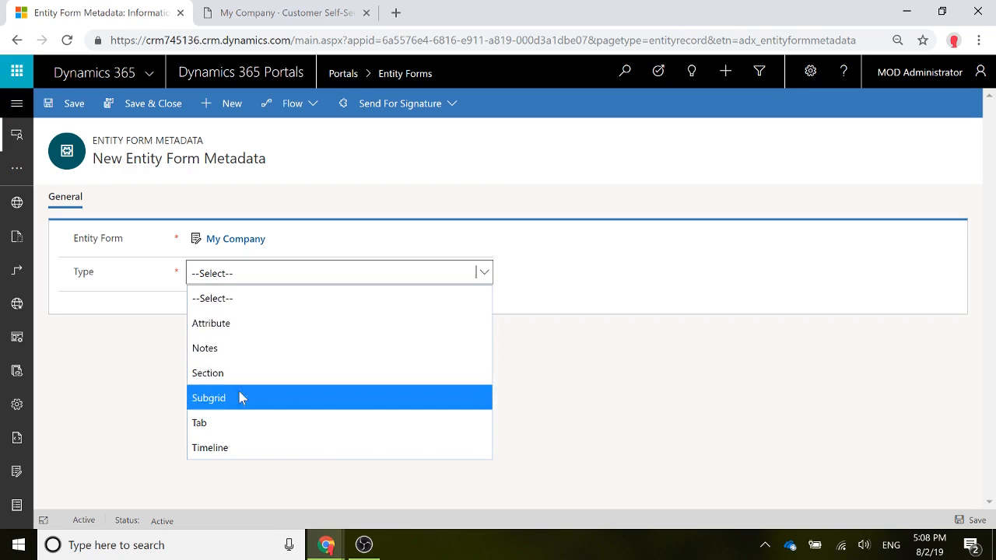
Set the metadata type to Subgrid with subgrid name Contacts and show Grid Configuration
click(209, 399)
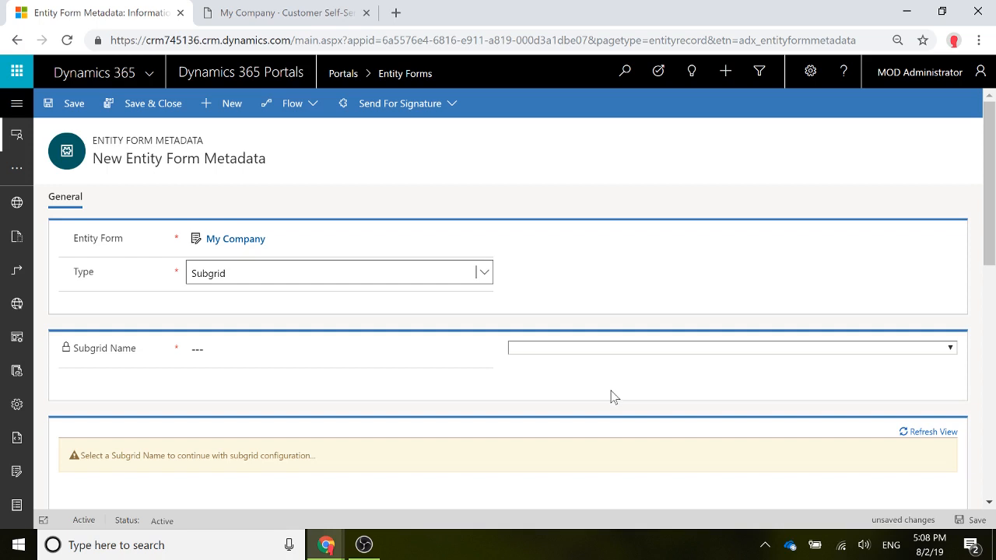
mouse_move(844, 333)
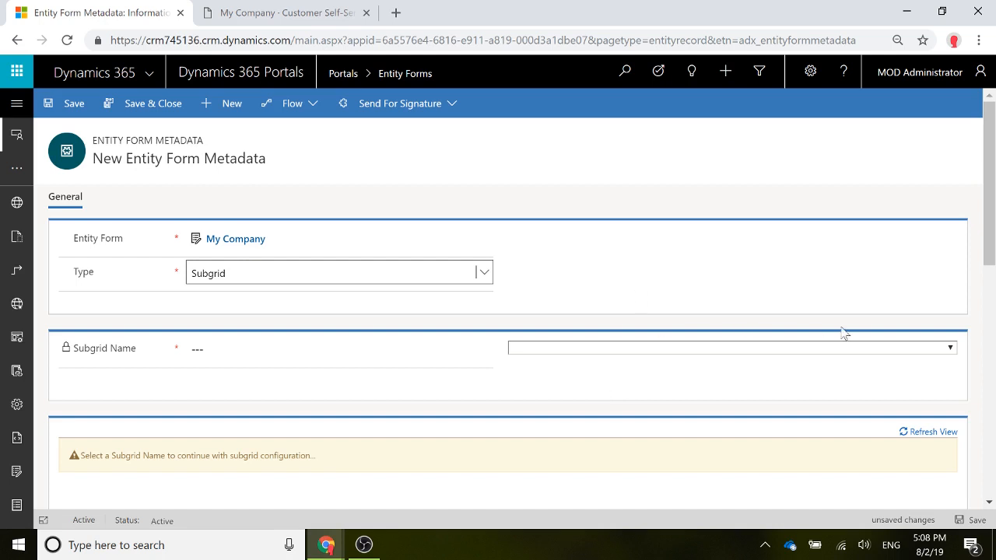
mouse_move(930, 355)
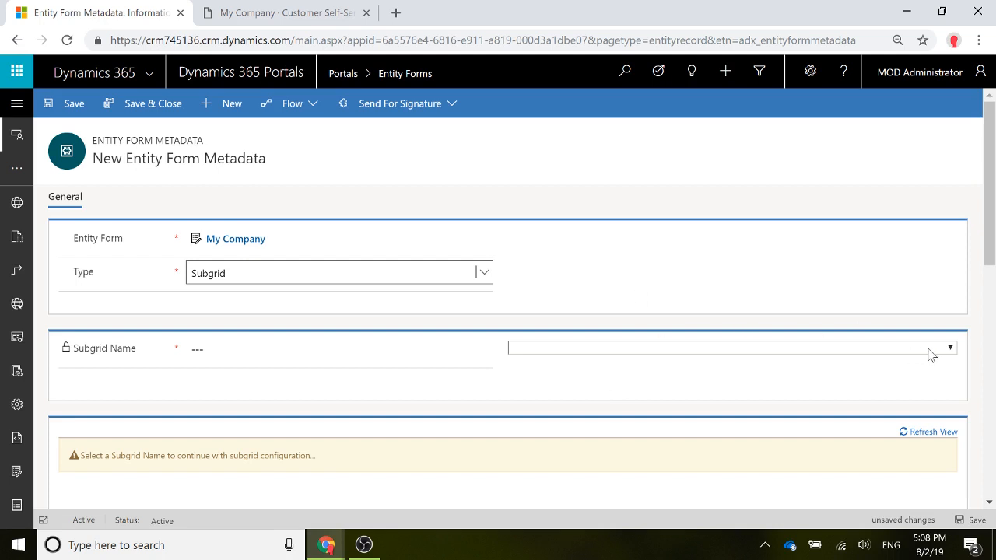
click(729, 349)
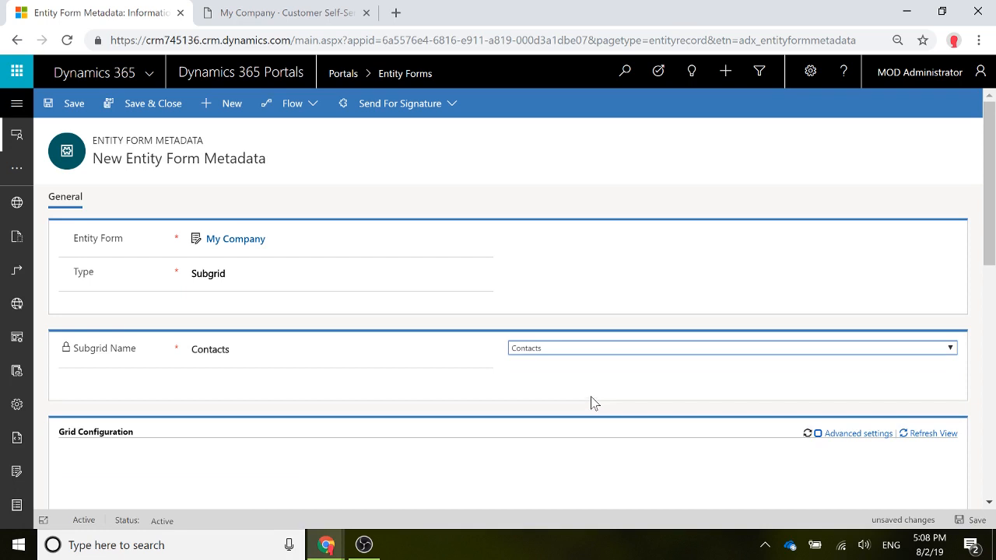
scroll(down, 3)
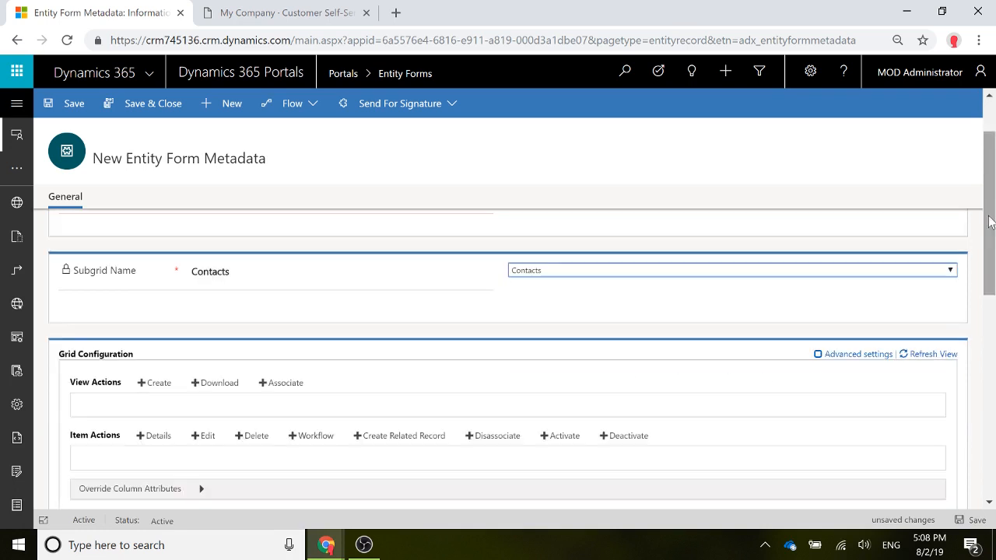
scroll(down, 3)
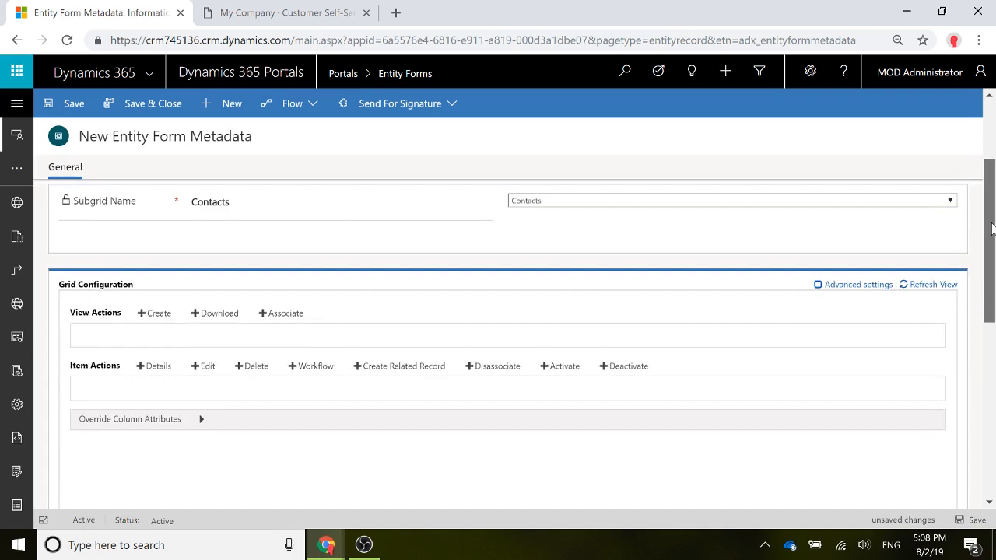
scroll(down, 3)
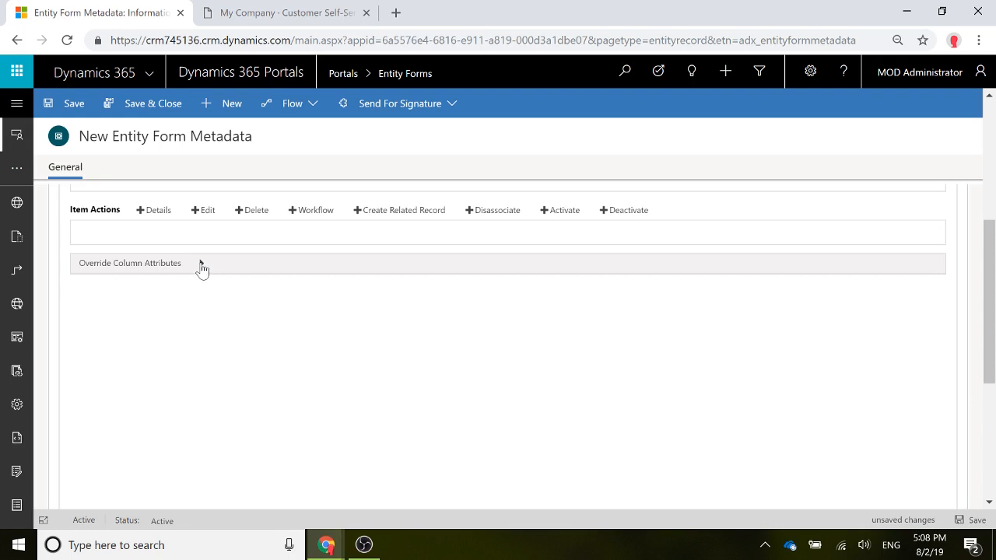
Add override column rows and choose fullname and emailaddress1 for the first two
click(202, 263)
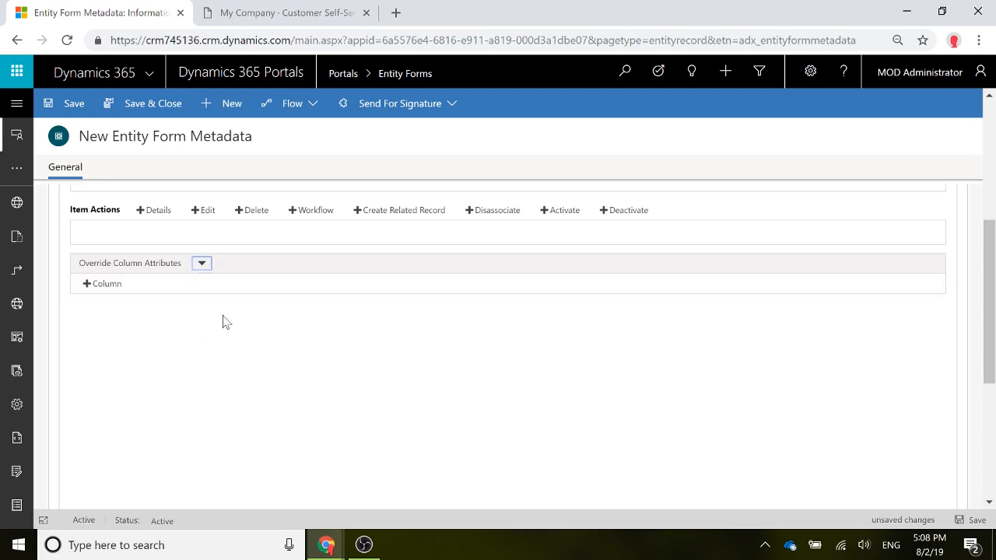
click(103, 284)
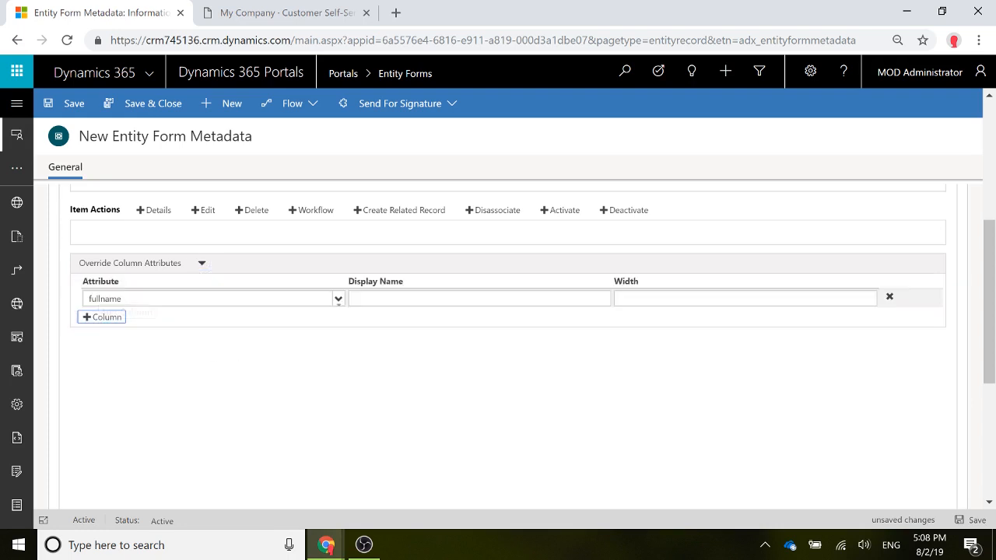
mouse_move(103, 318)
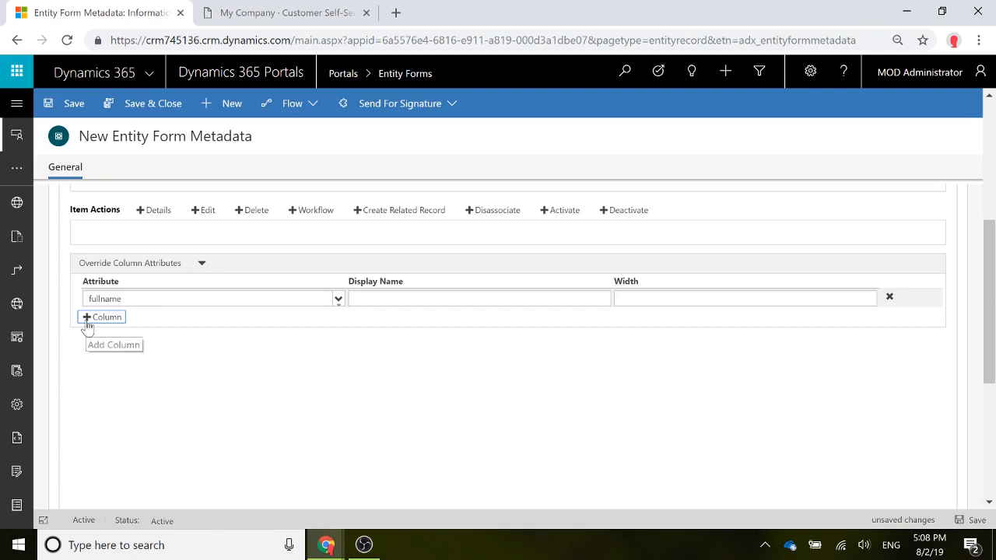
click(103, 317)
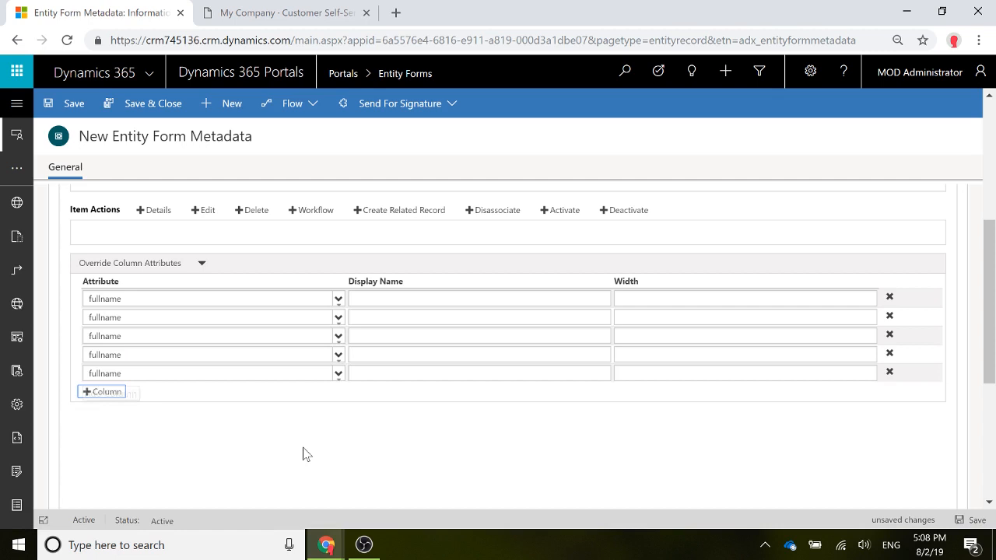
click(337, 317)
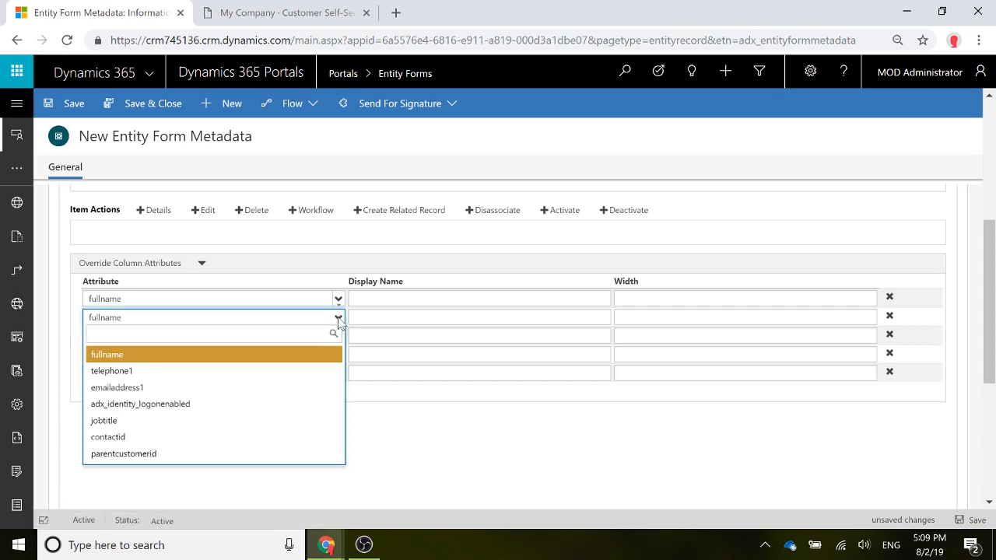
click(117, 387)
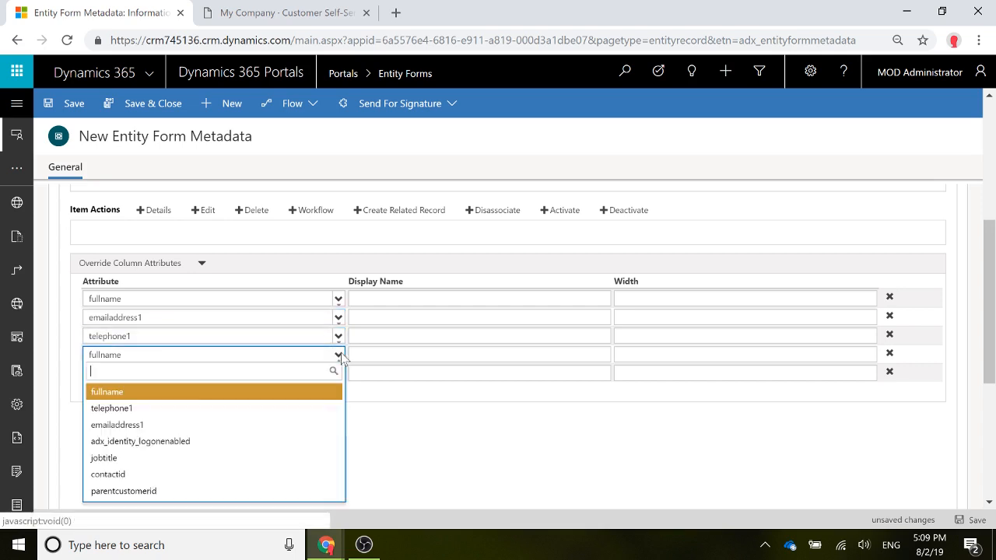
Choose telephone1, jobtitle and adx_identity_logonenabled for the remaining override rows
click(103, 457)
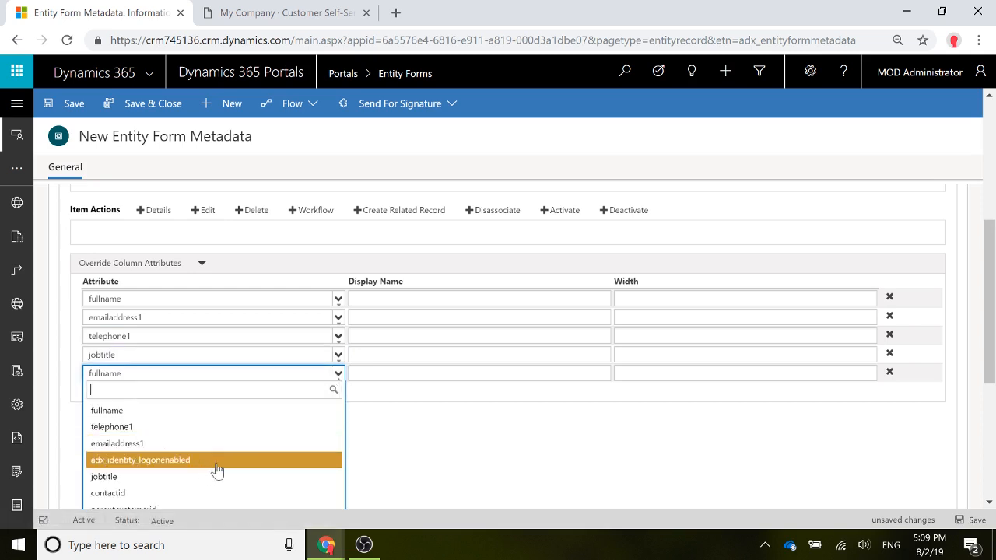
click(140, 461)
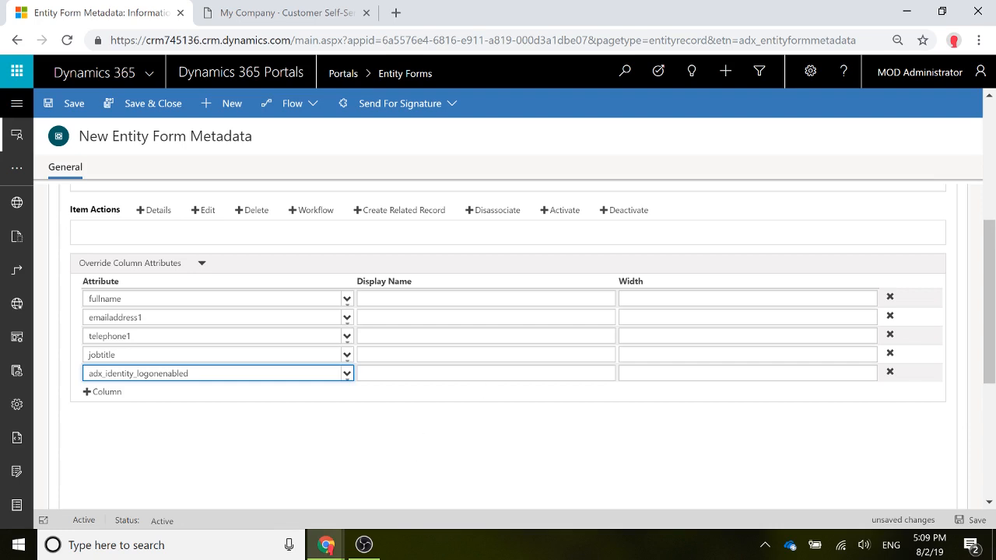
click(486, 299)
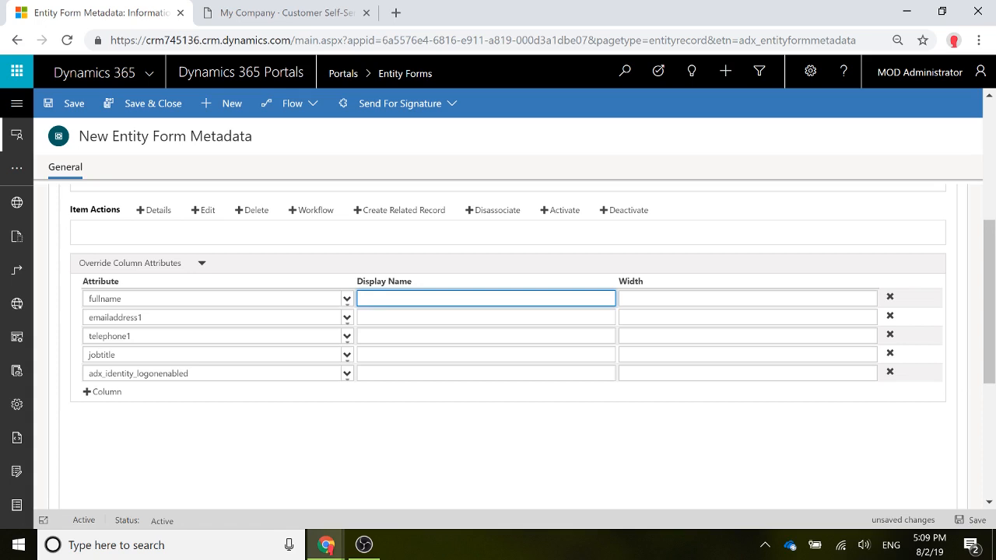
Enter display names Contact Name, Email, Phone, Title and Portal Access for the five columns
text(Contact)
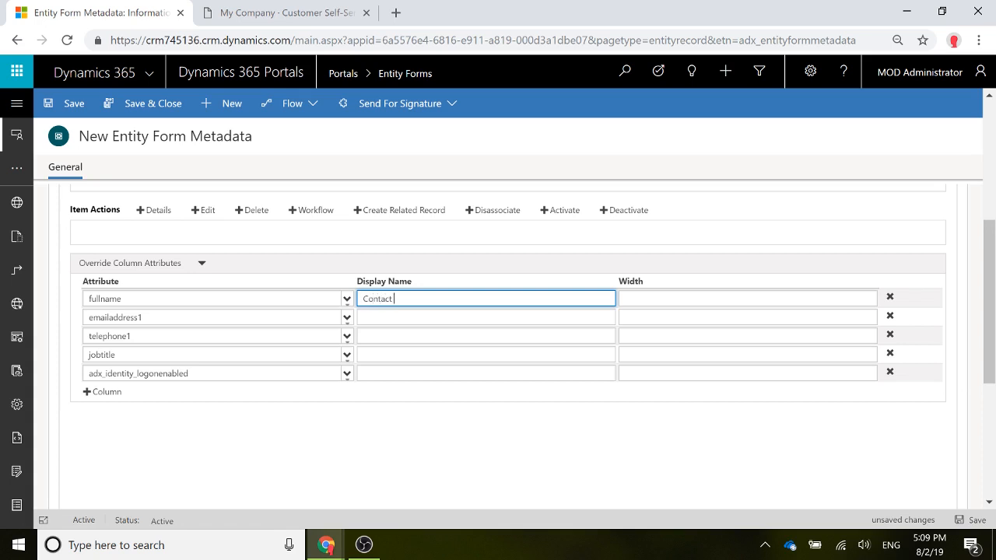
text(Name)
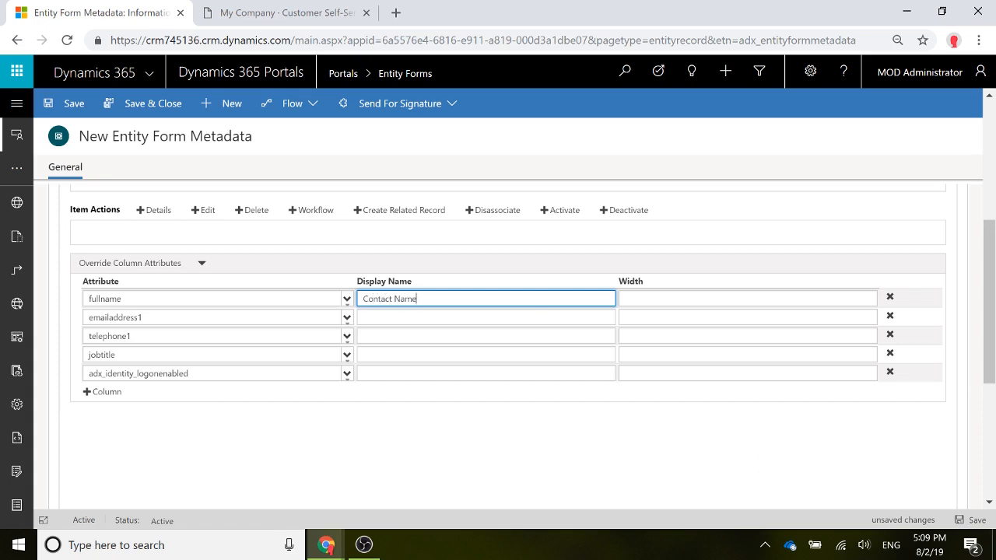
text(Email)
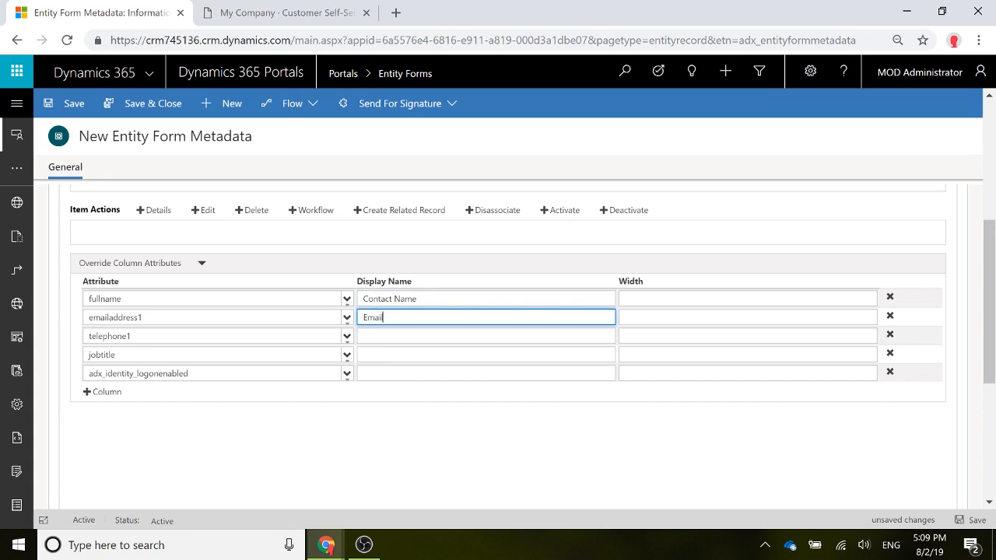
click(486, 336)
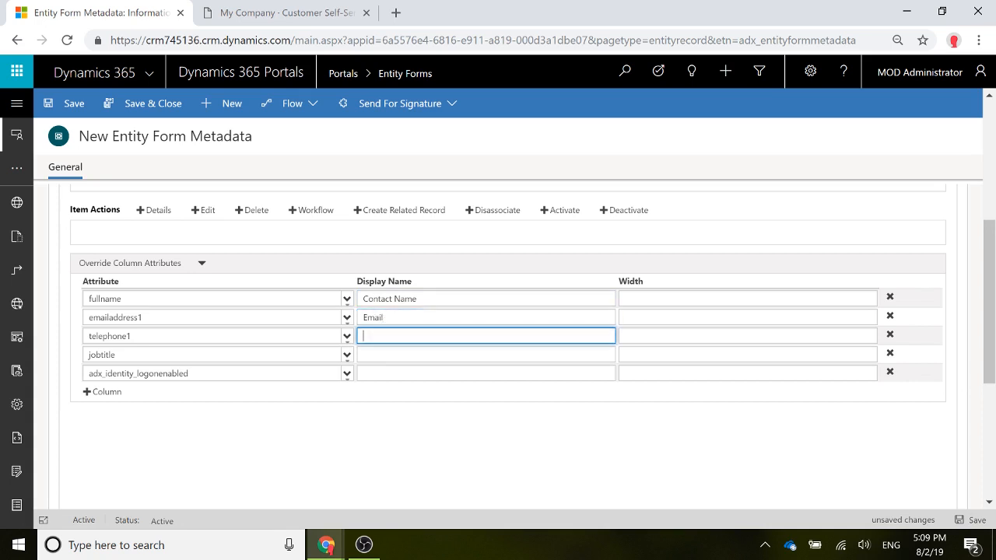
text(P)
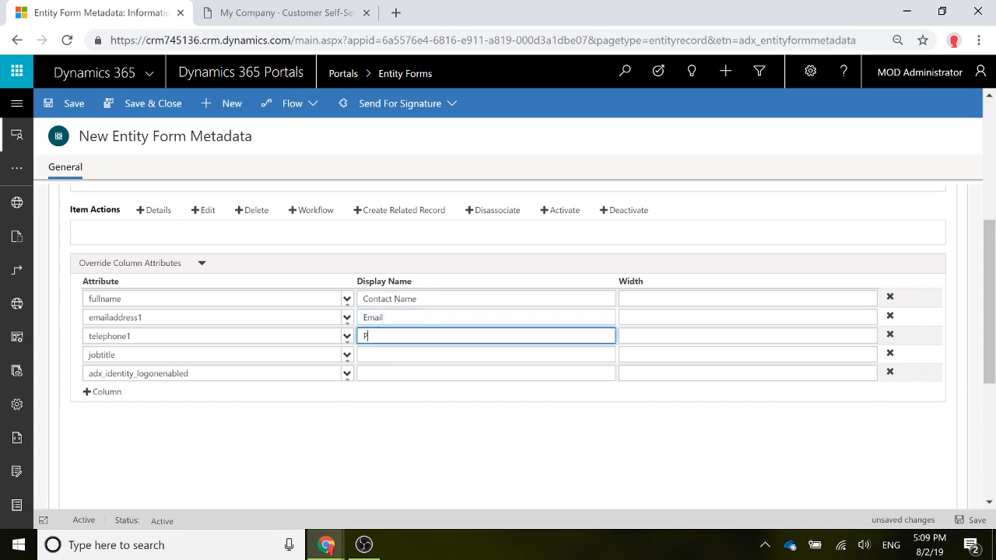
text(hone)
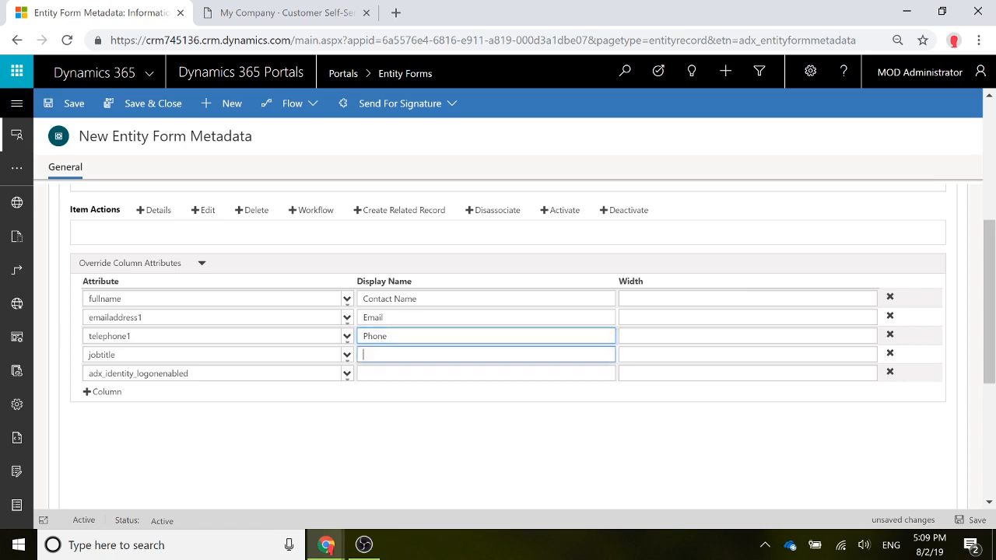
text(Title)
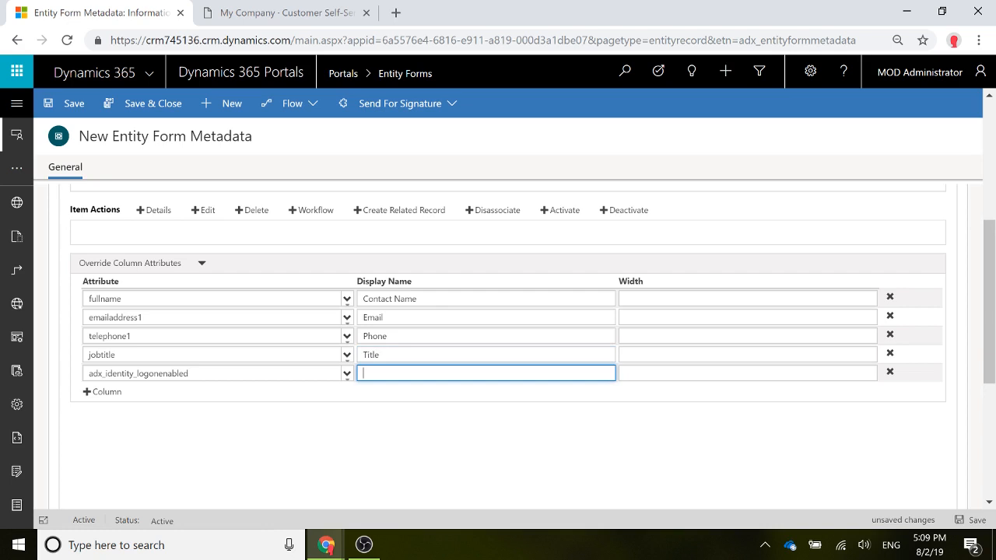
text(F)
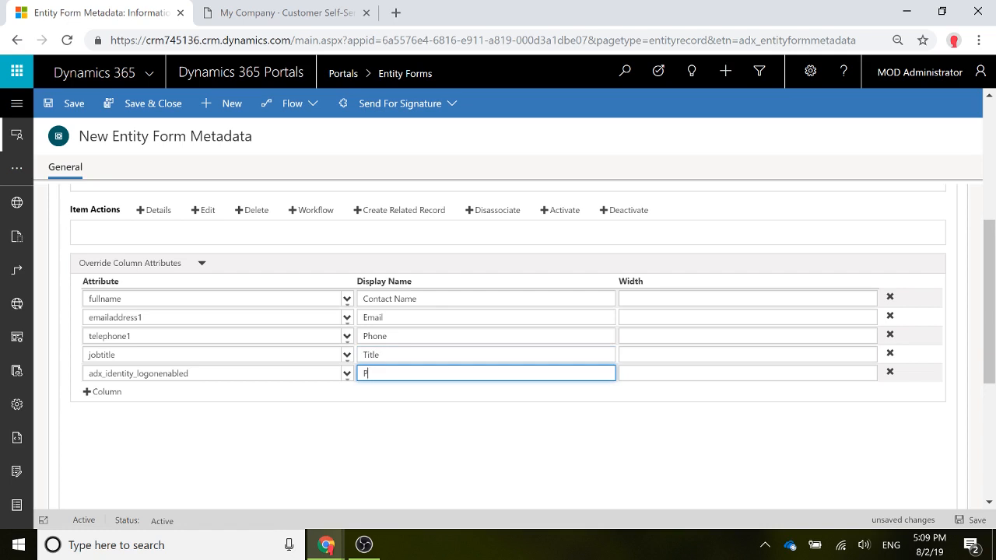
text(Portal Access)
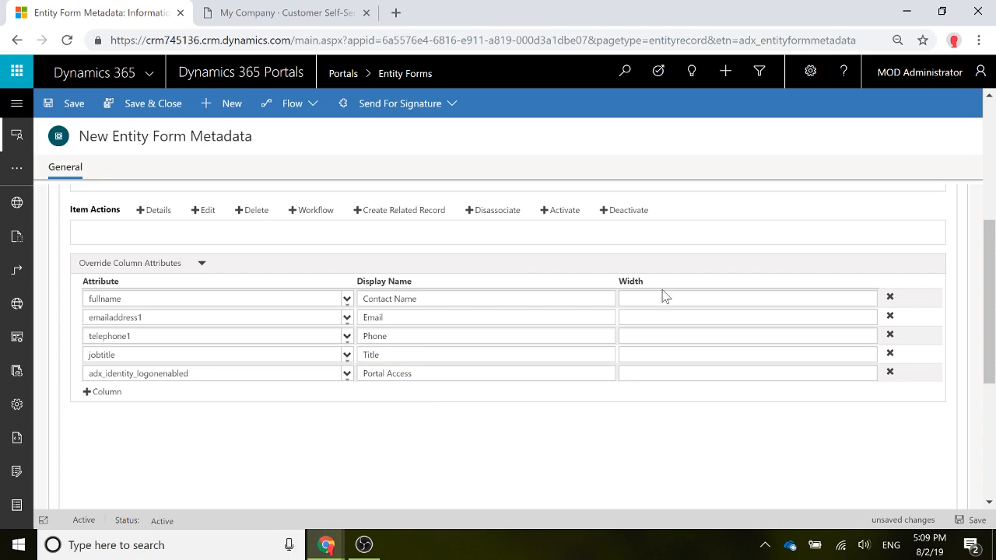
click(745, 299)
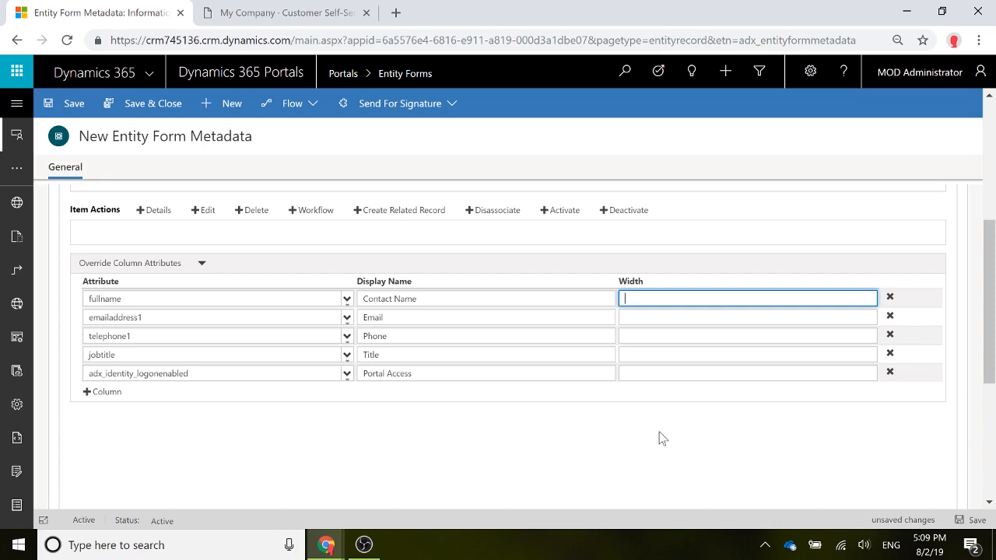
Set the column widths to 20
text(20)
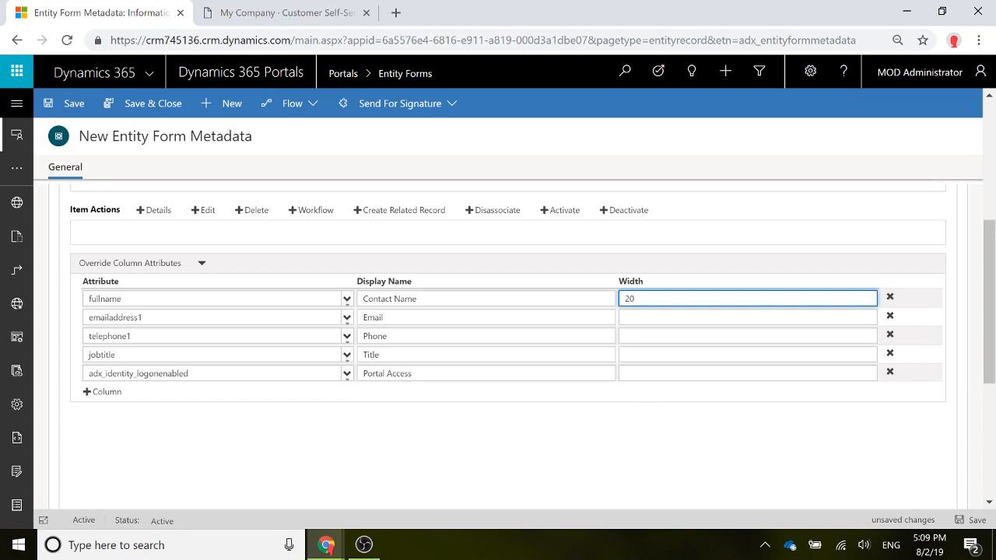
text(20)
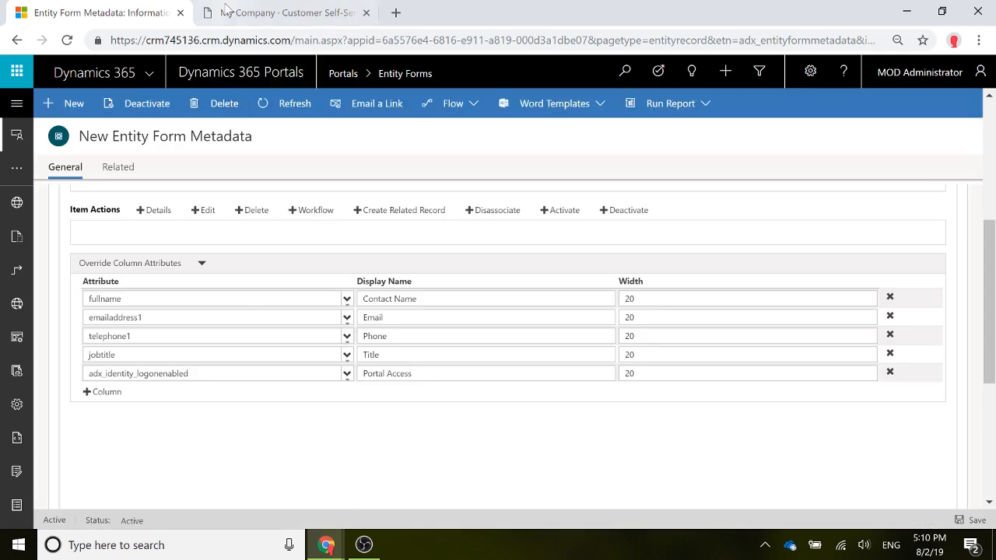
Reload the My Company page until the contacts grid shows Contact Name, Email, Phone, Title, Portal Access
click(280, 12)
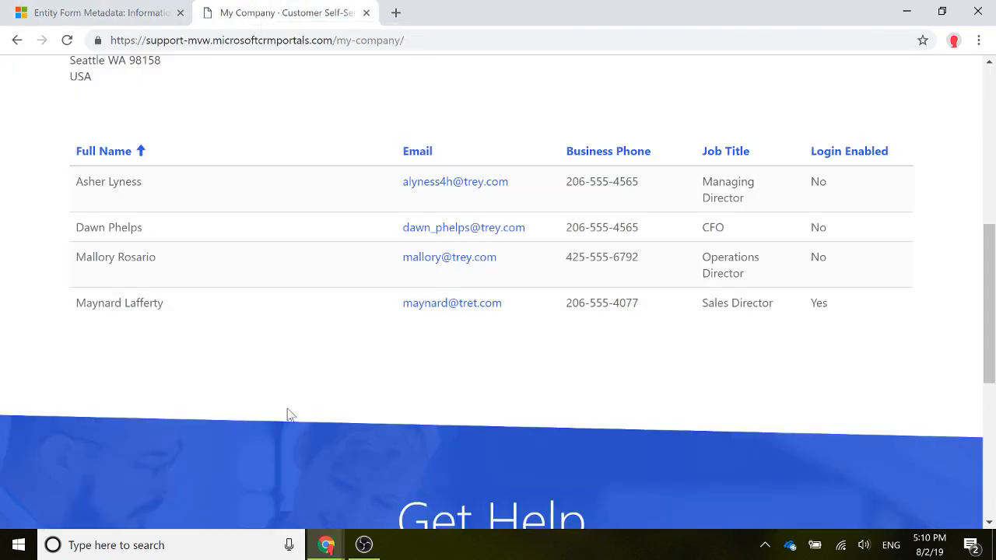
click(67, 40)
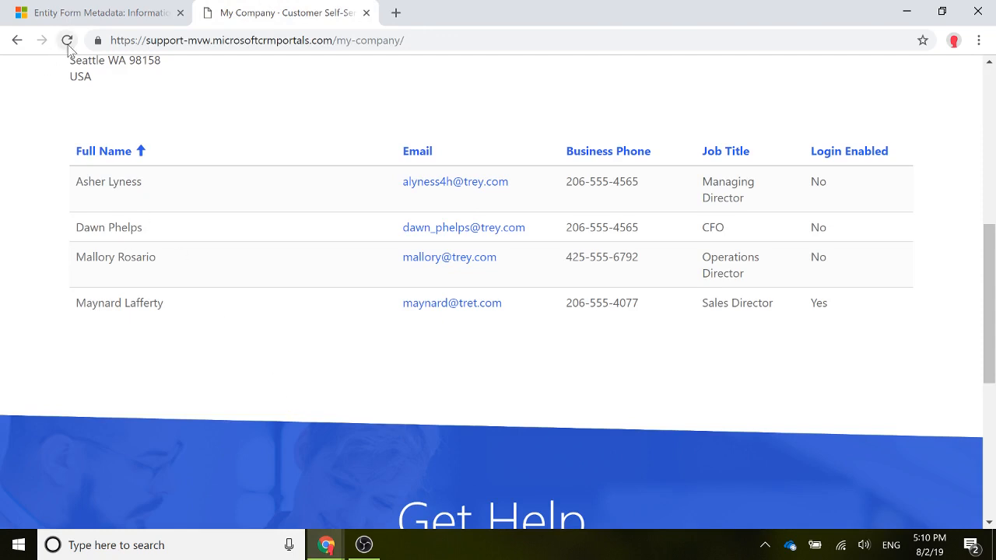
click(67, 40)
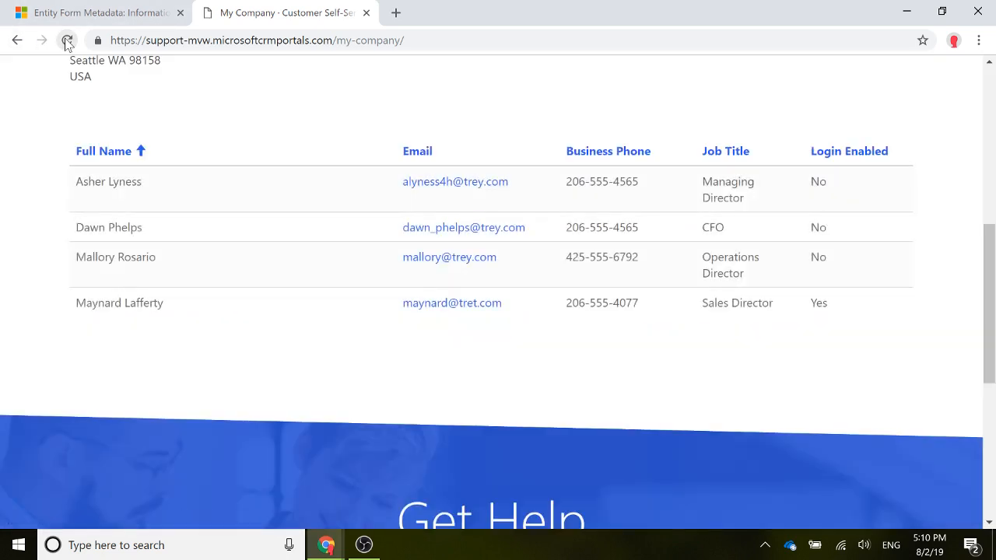
click(66, 40)
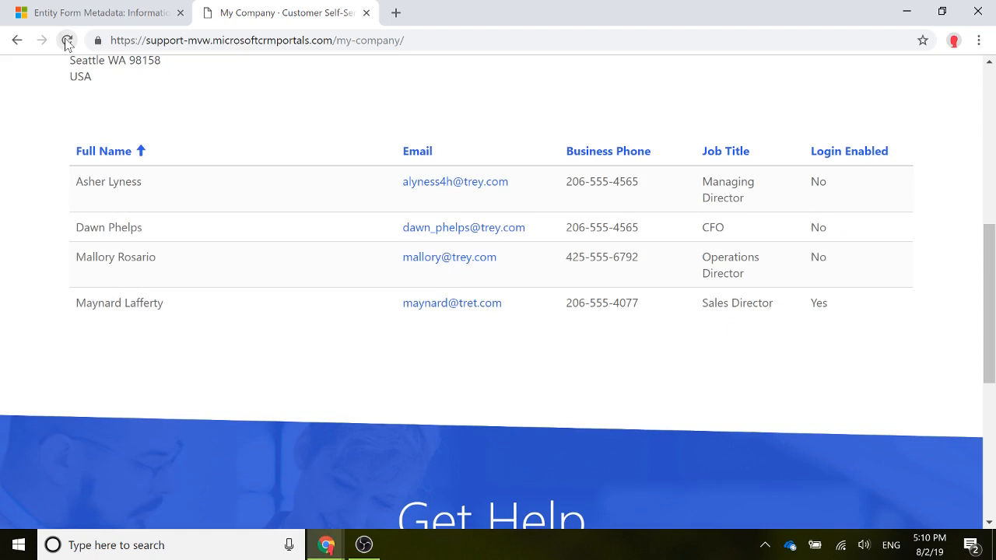
click(67, 40)
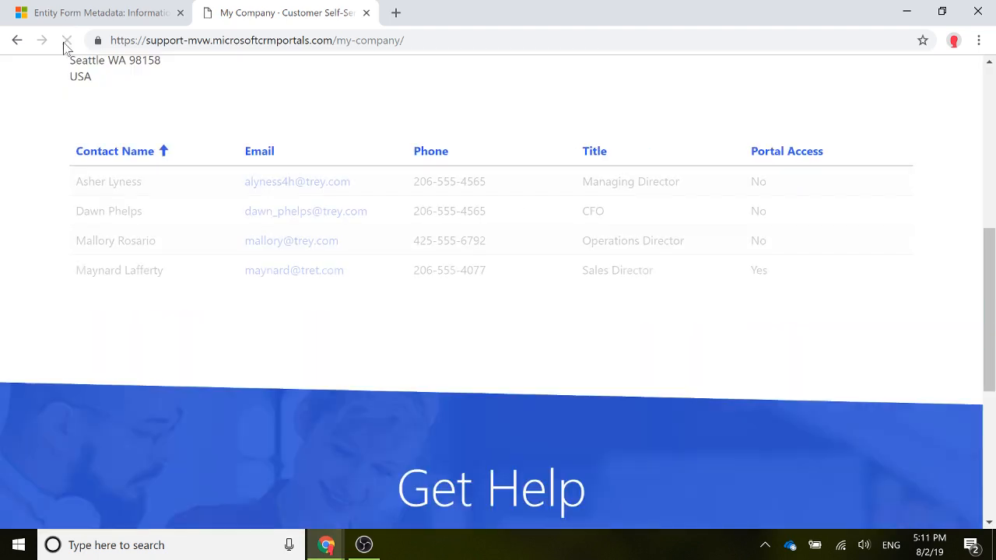
click(66, 40)
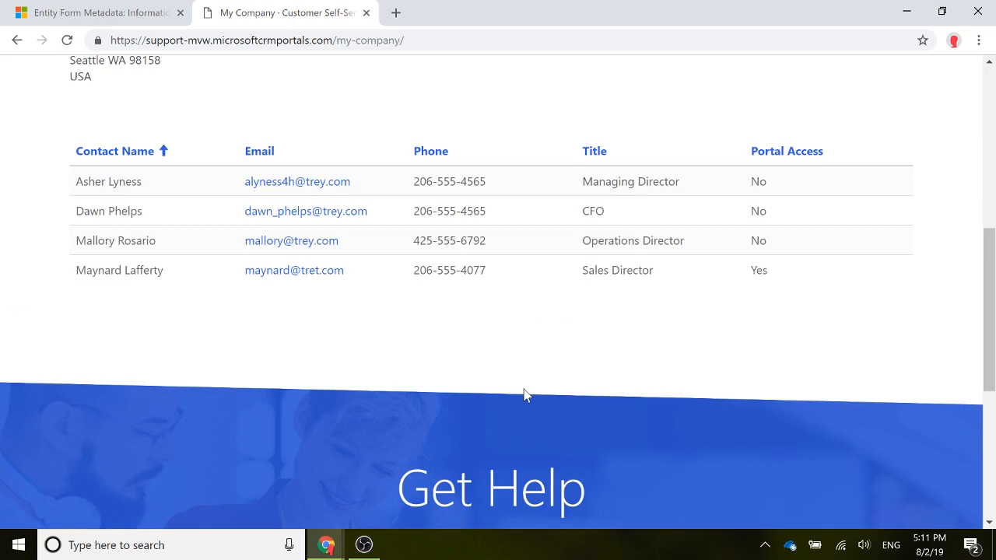
mouse_move(107, 240)
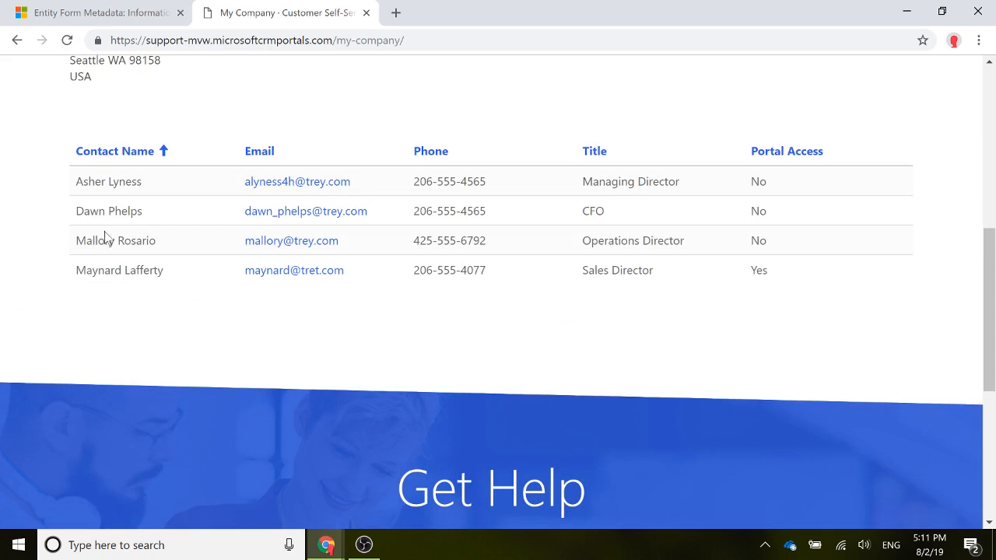
mouse_move(45, 454)
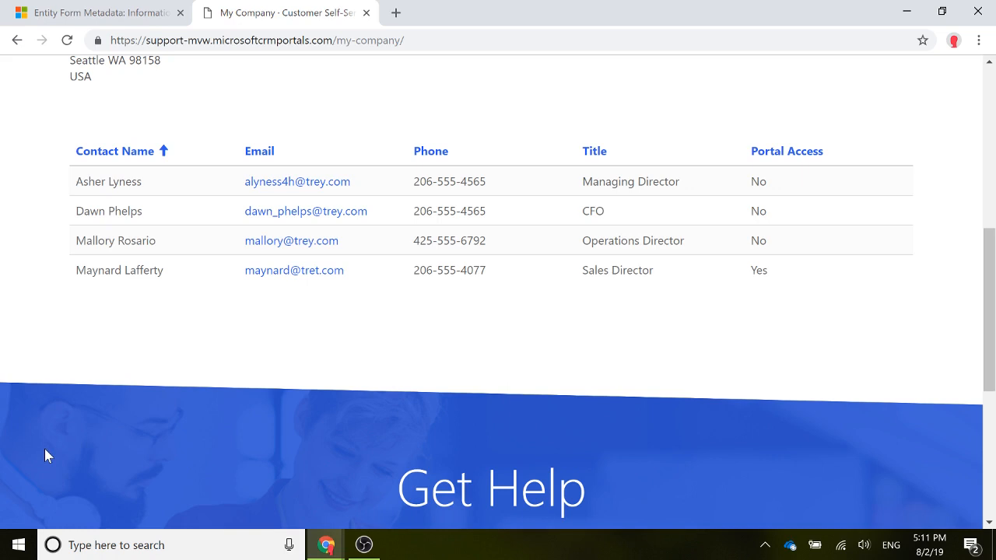